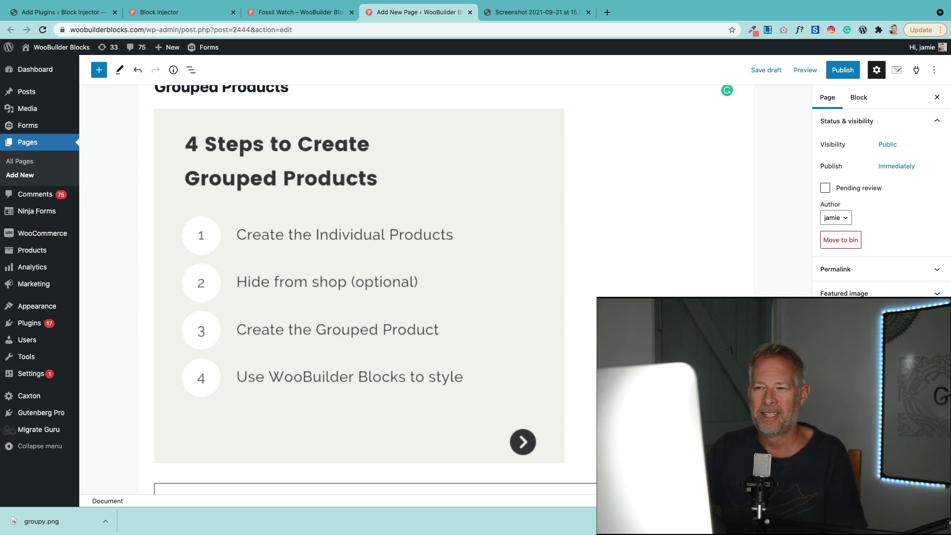
Compare the Fossil Watch example with the guide, then go to the Watch Strap product draft.
{"action": "left_click", "coordinate": [297, 12]}
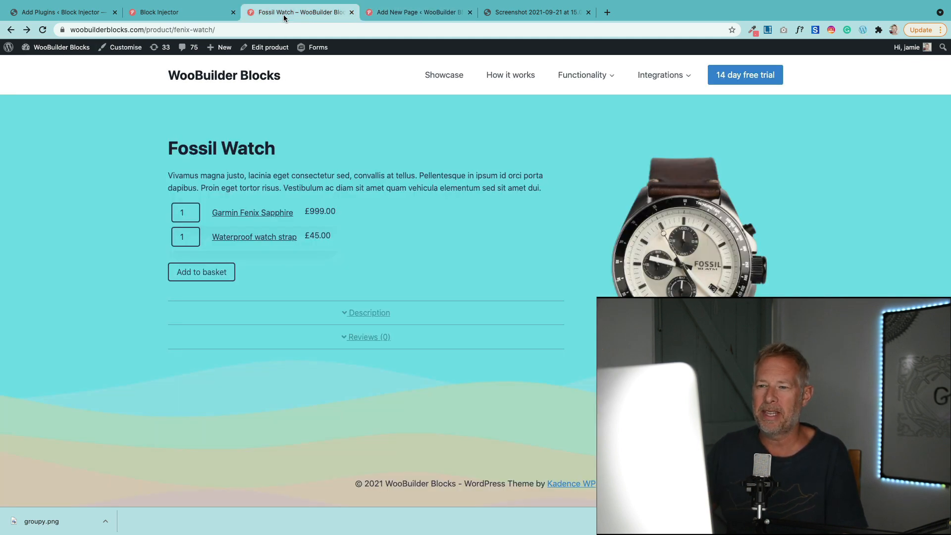
{"action": "left_click", "coordinate": [417, 12]}
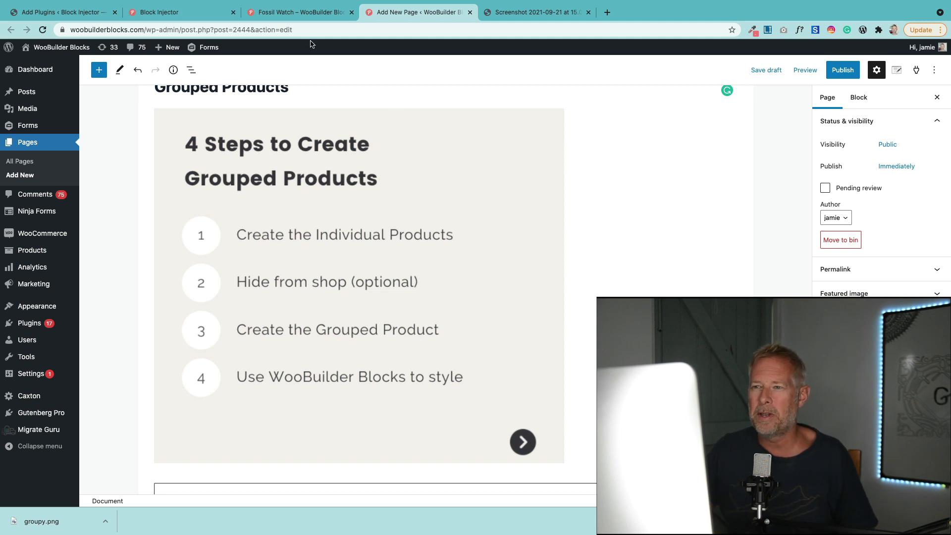
{"action": "left_click", "coordinate": [300, 12]}
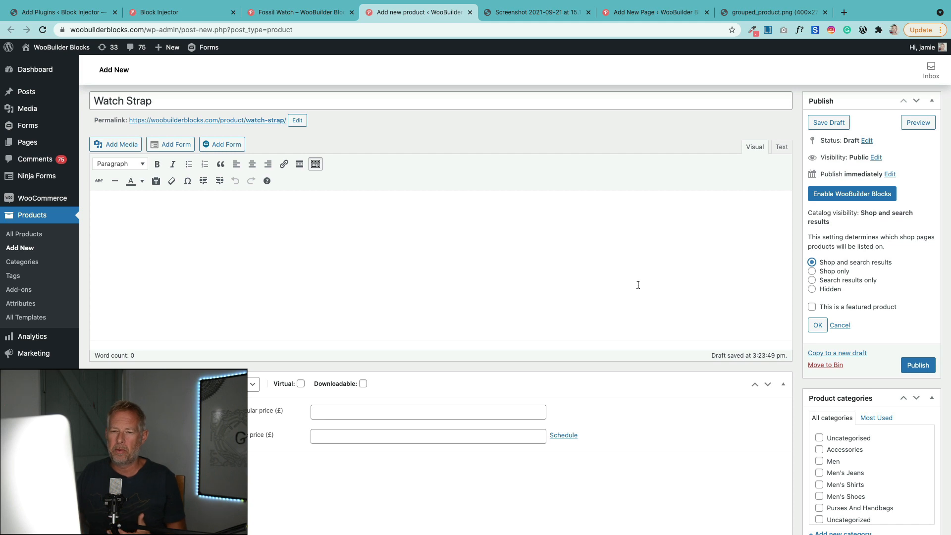
{"action": "mouse_move", "coordinate": [68, 255]}
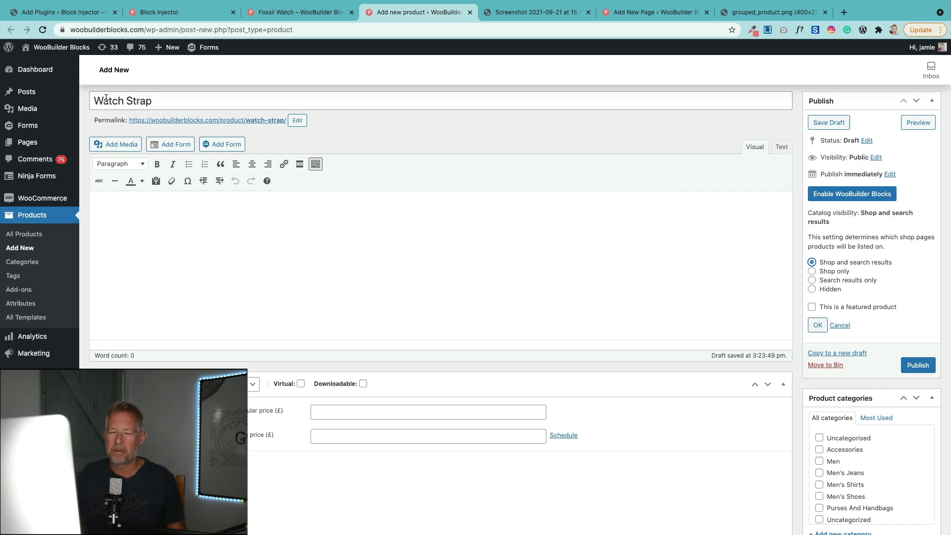
Set Watch Strap's catalog visibility to Hidden.
{"action": "left_click", "coordinate": [428, 412]}
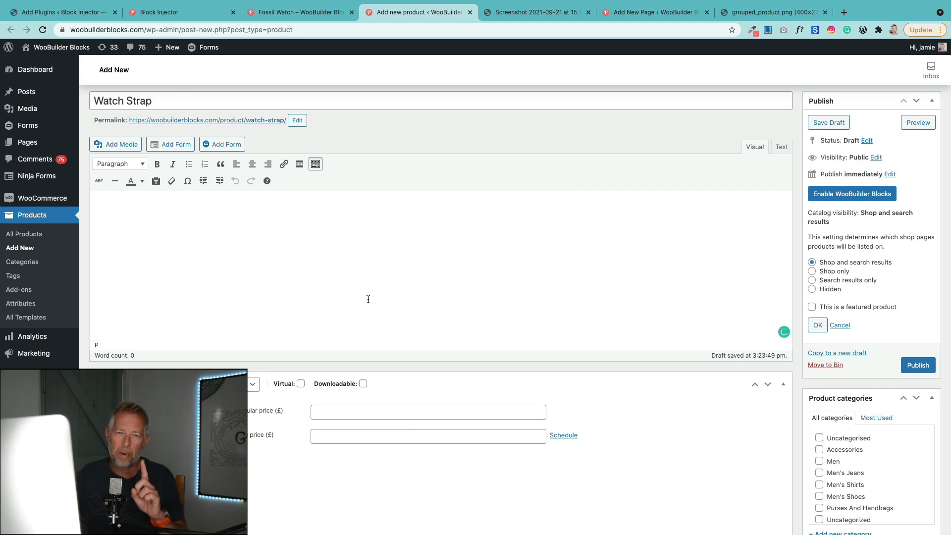
{"action": "mouse_move", "coordinate": [658, 256]}
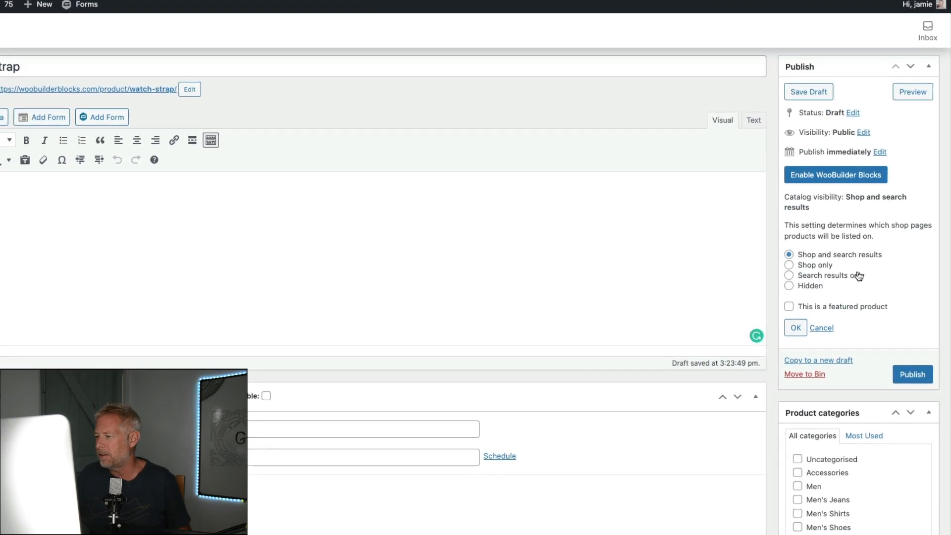
{"action": "left_click", "coordinate": [789, 275]}
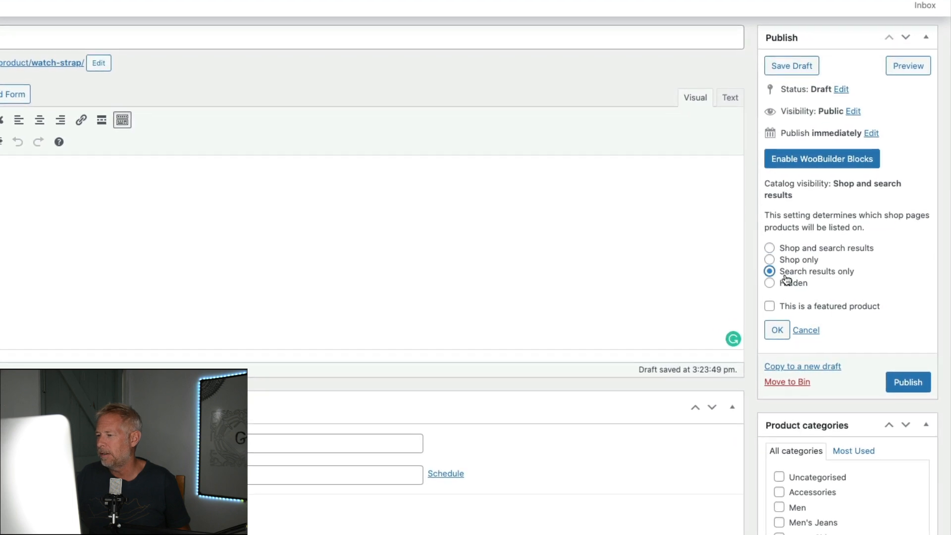
{"action": "left_click", "coordinate": [769, 283]}
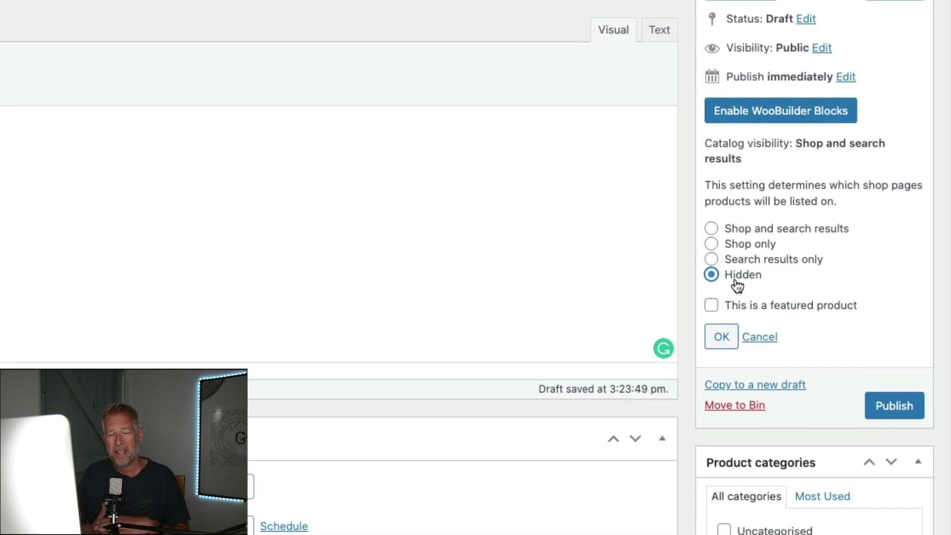
{"action": "scroll", "scroll_direction": "down", "scroll_amount": 3}
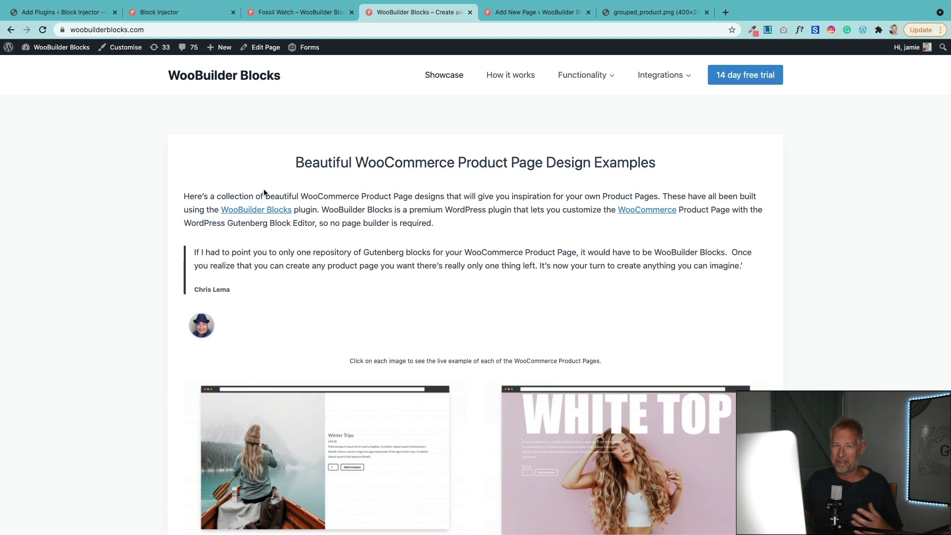
Create a new product named 'Fenix Watch' with product type Grouped product.
{"action": "left_click", "coordinate": [223, 47]}
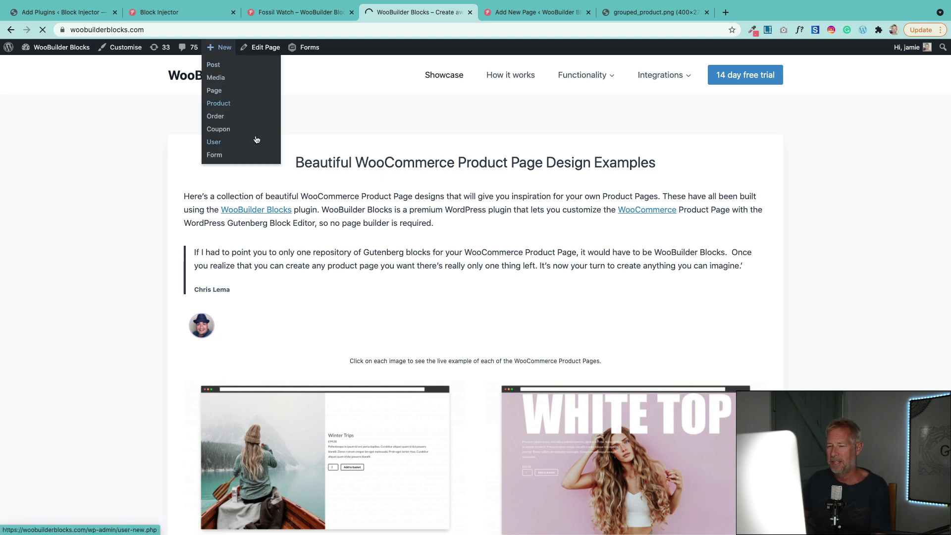
{"action": "left_click", "coordinate": [218, 103]}
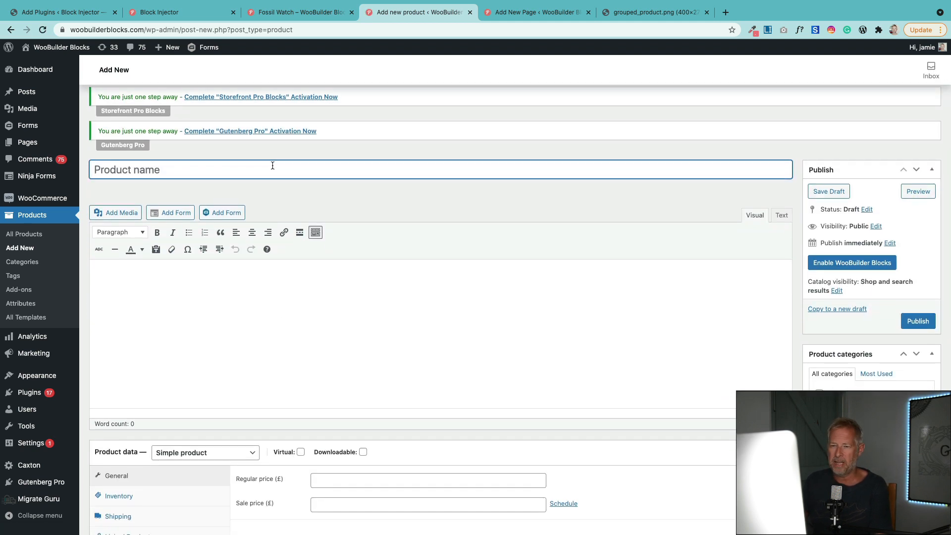
{"action": "type", "text": "Fenix Watch"}
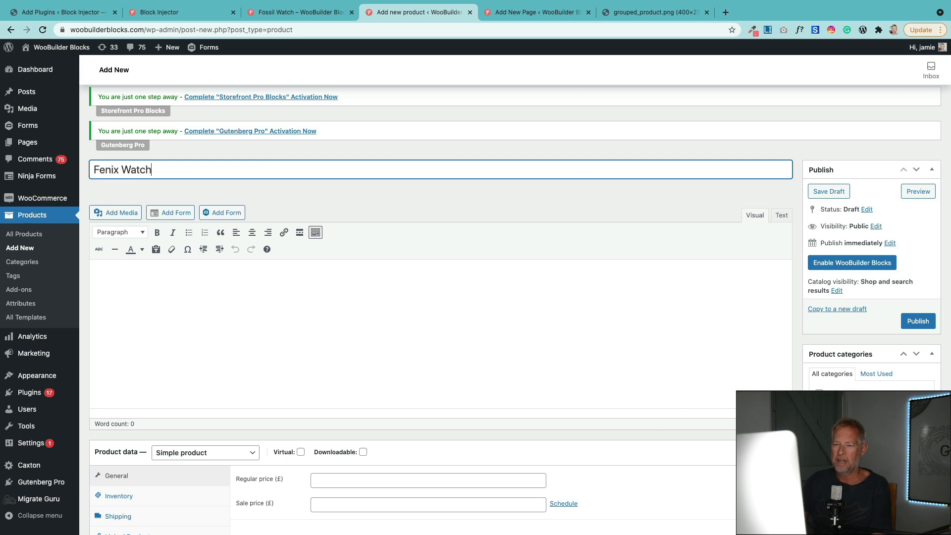
{"action": "scroll", "scroll_direction": "down", "scroll_amount": 3}
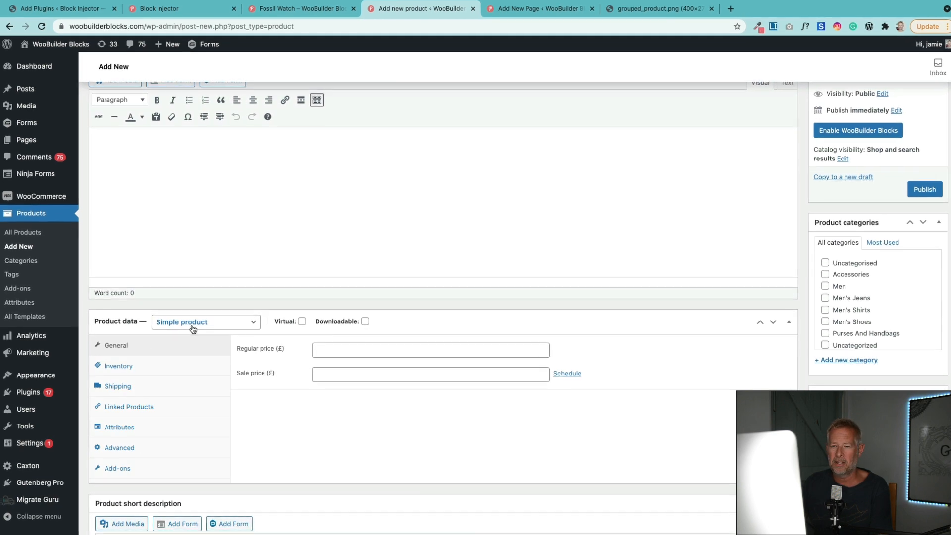
{"action": "left_click", "coordinate": [204, 322]}
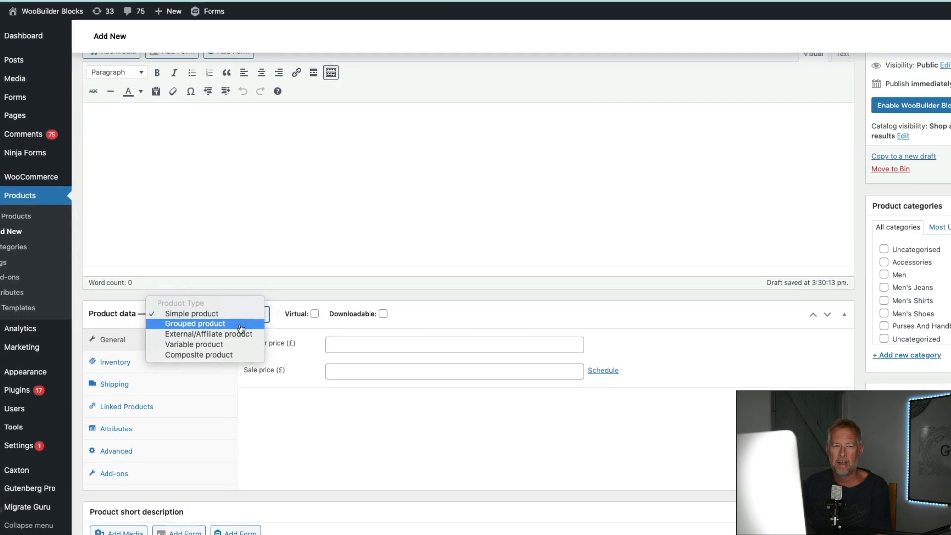
{"action": "left_click", "coordinate": [195, 324]}
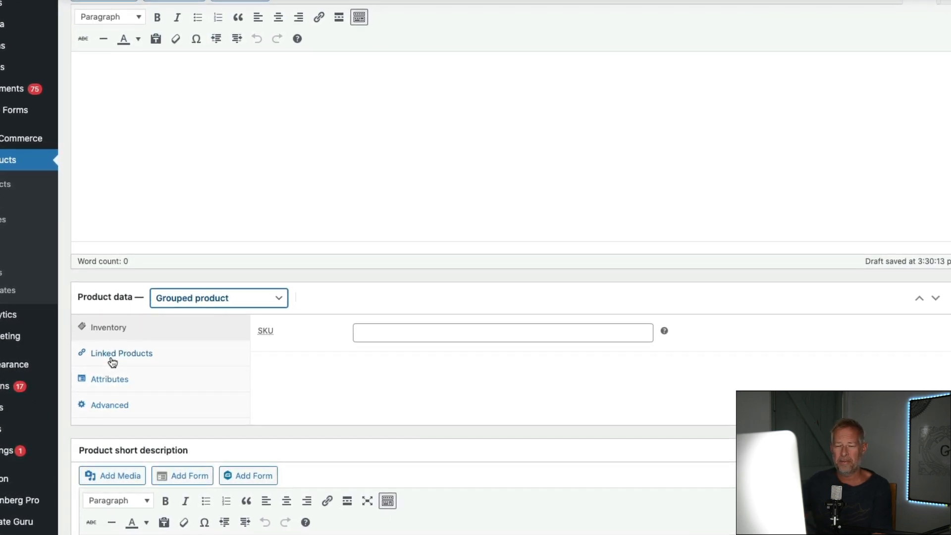
Add Garmin Fenix to Fenix Watch's grouped products and start searching for the waterproof strap.
{"action": "left_click", "coordinate": [121, 353]}
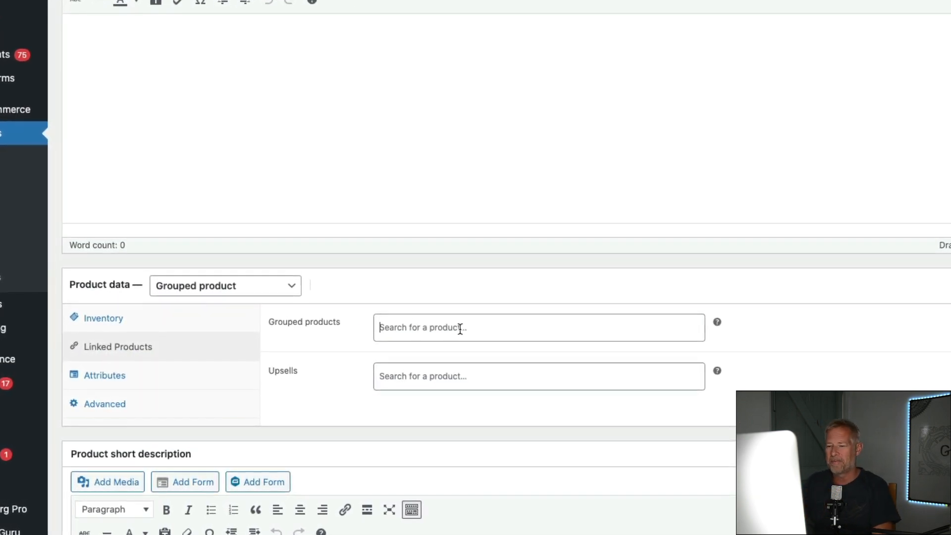
{"action": "type", "text": "fenix"}
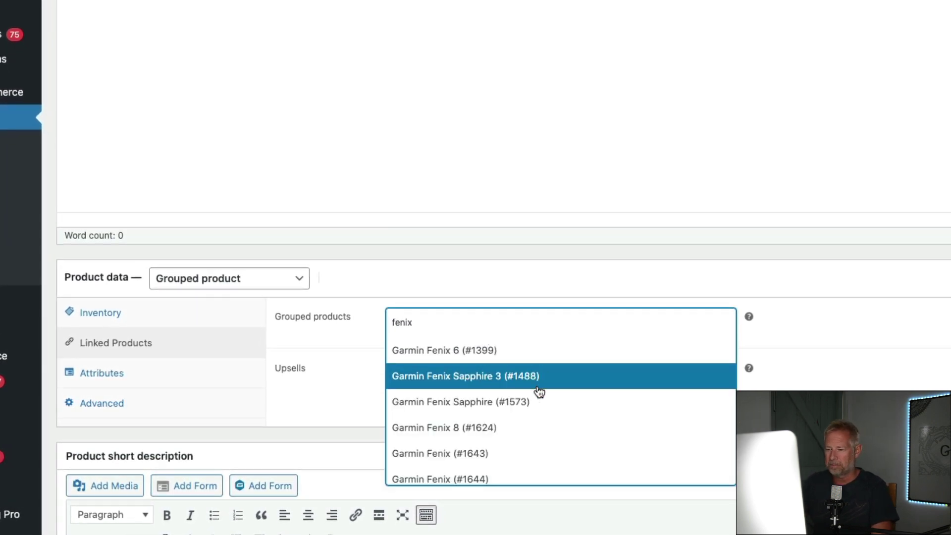
{"action": "left_click", "coordinate": [440, 453]}
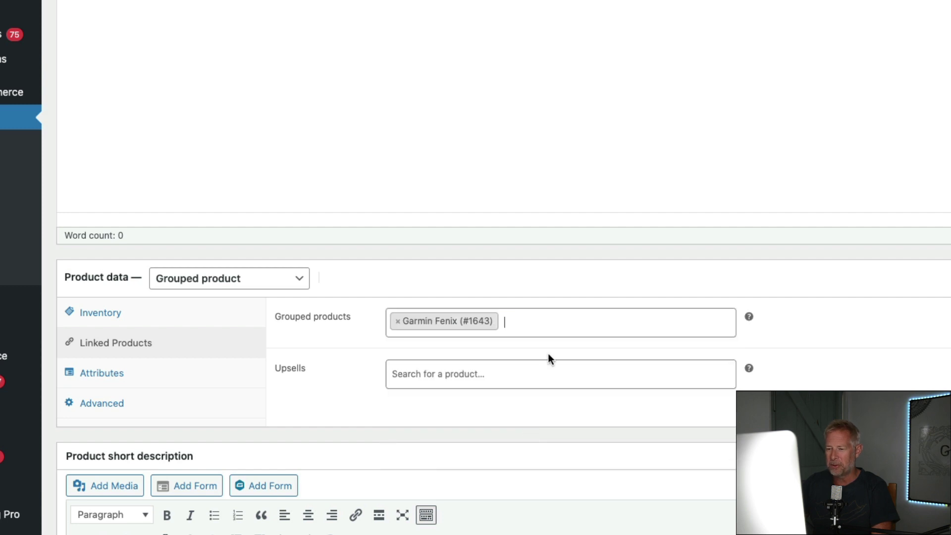
{"action": "type", "text": "waterpro"}
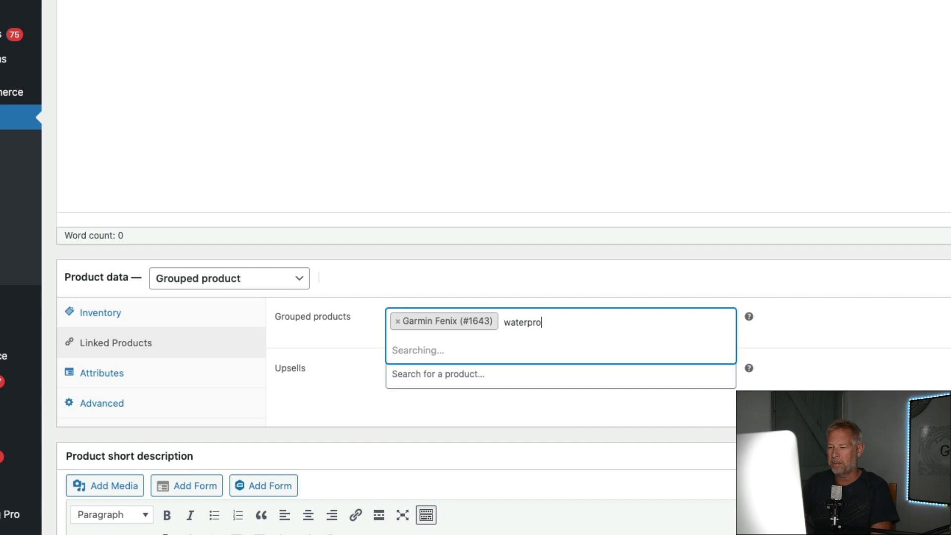
{"action": "mouse_move", "coordinate": [563, 340]}
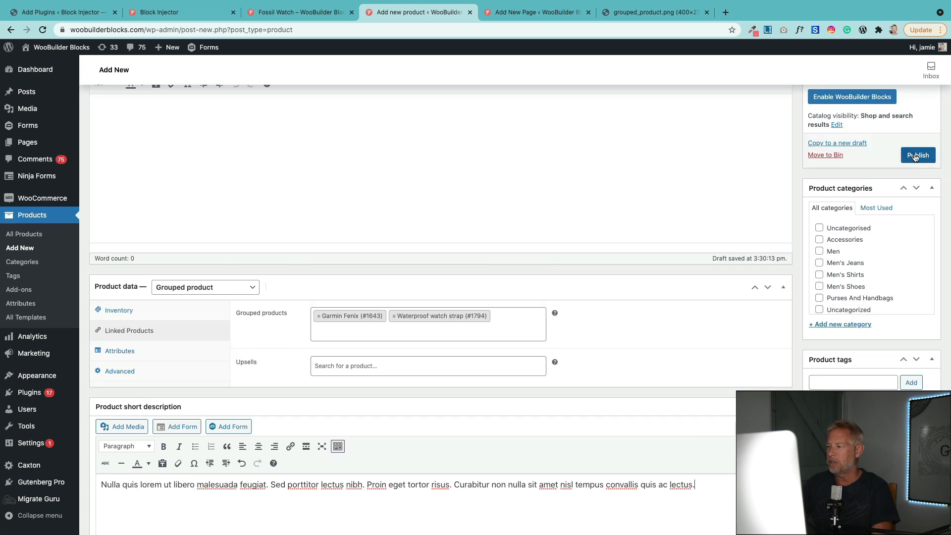
Publish Fenix Watch and set item quantities to 1 on its live page.
{"action": "left_click", "coordinate": [918, 155]}
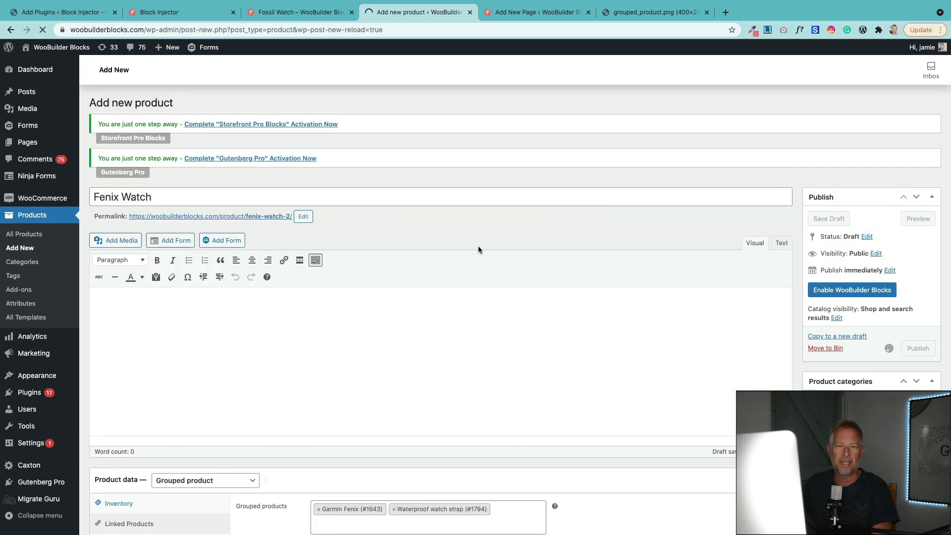
{"action": "mouse_move", "coordinate": [282, 112]}
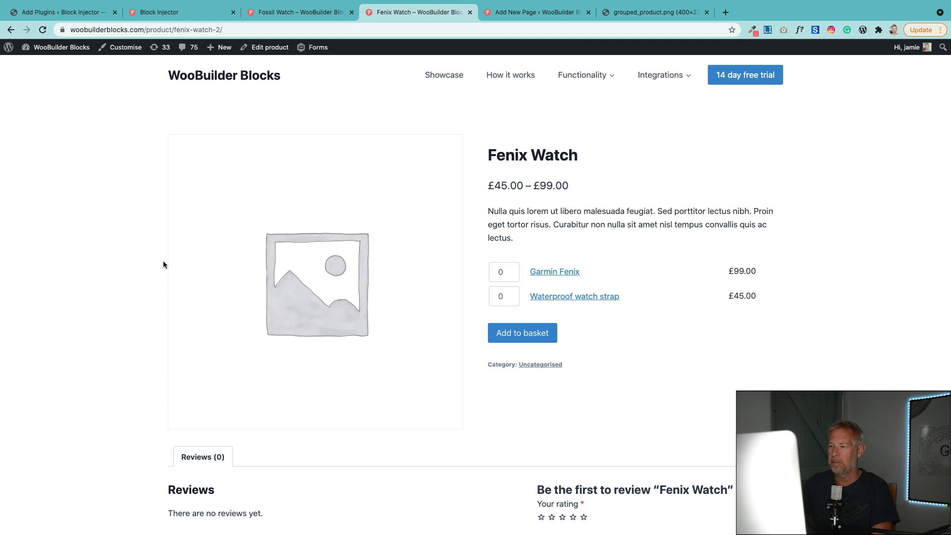
{"action": "mouse_move", "coordinate": [600, 302]}
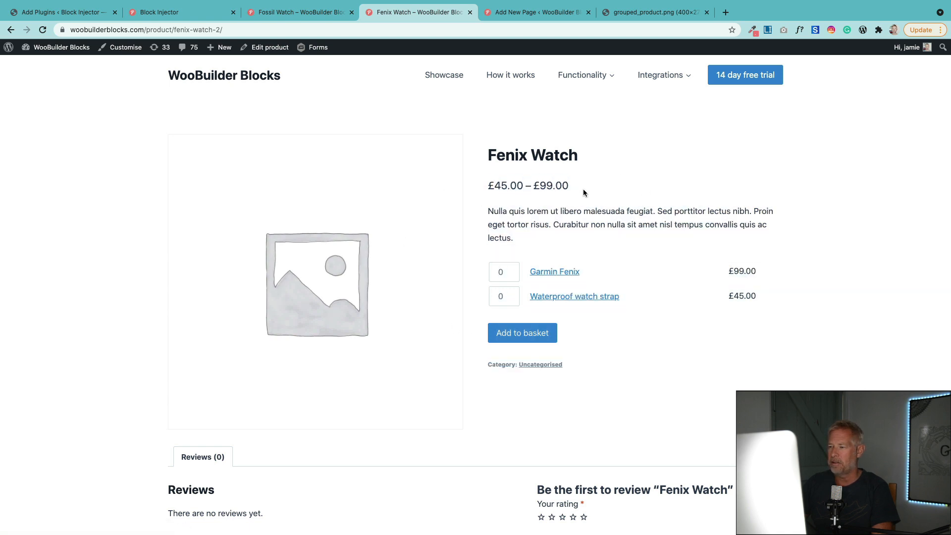
{"action": "left_click", "coordinate": [517, 269]}
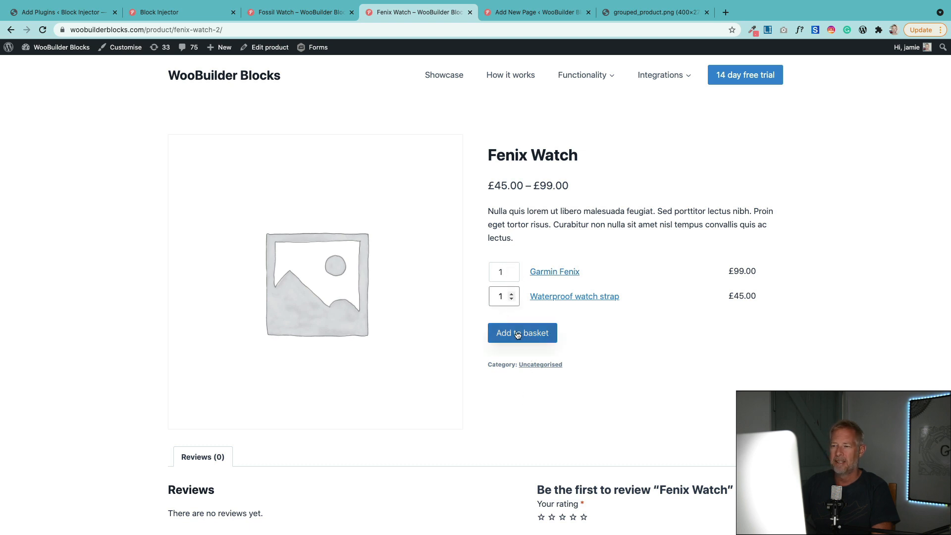
{"action": "left_click", "coordinate": [298, 12]}
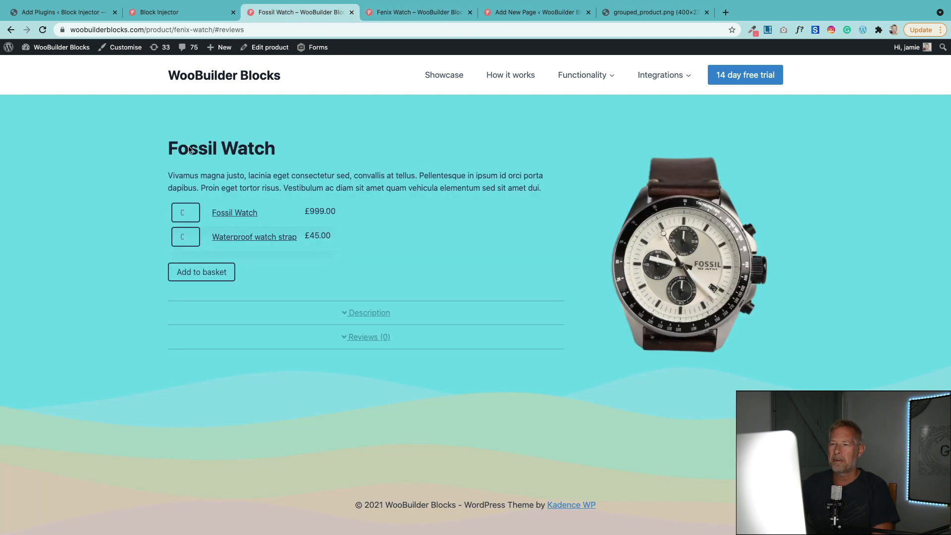
{"action": "left_click", "coordinate": [420, 11]}
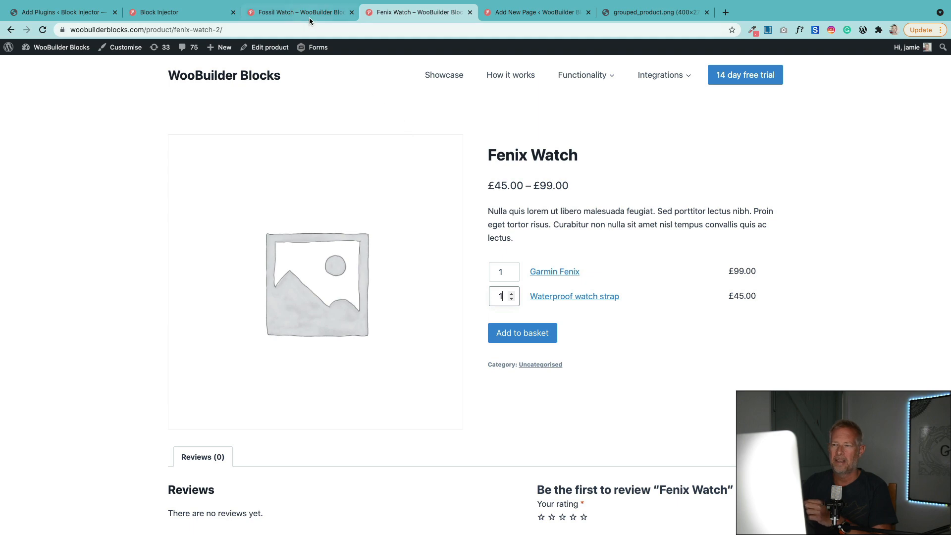
{"action": "left_click", "coordinate": [302, 13]}
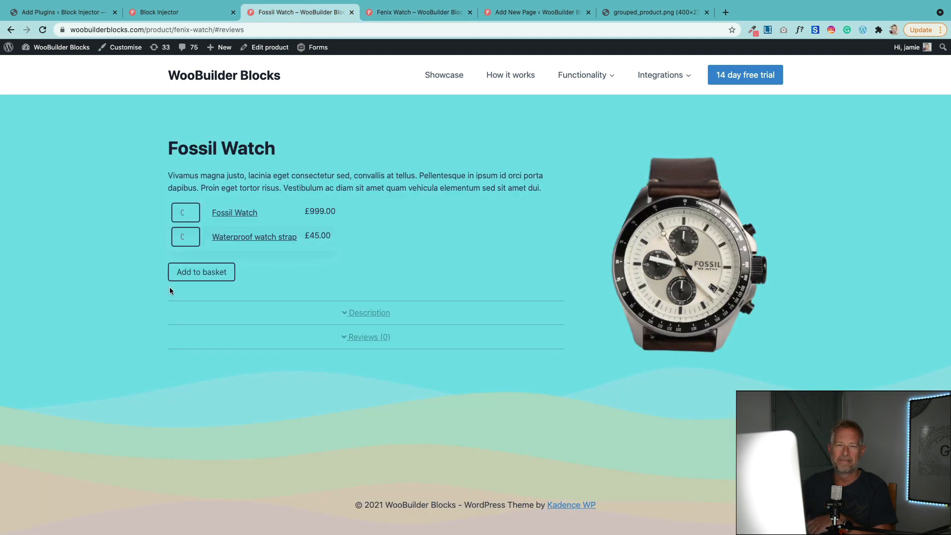
{"action": "left_click", "coordinate": [417, 12]}
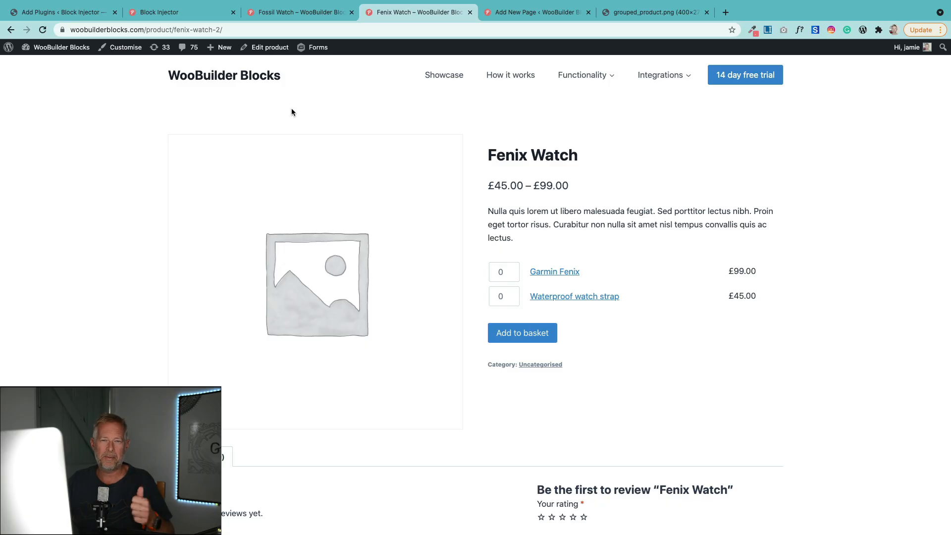
{"action": "mouse_move", "coordinate": [327, 277]}
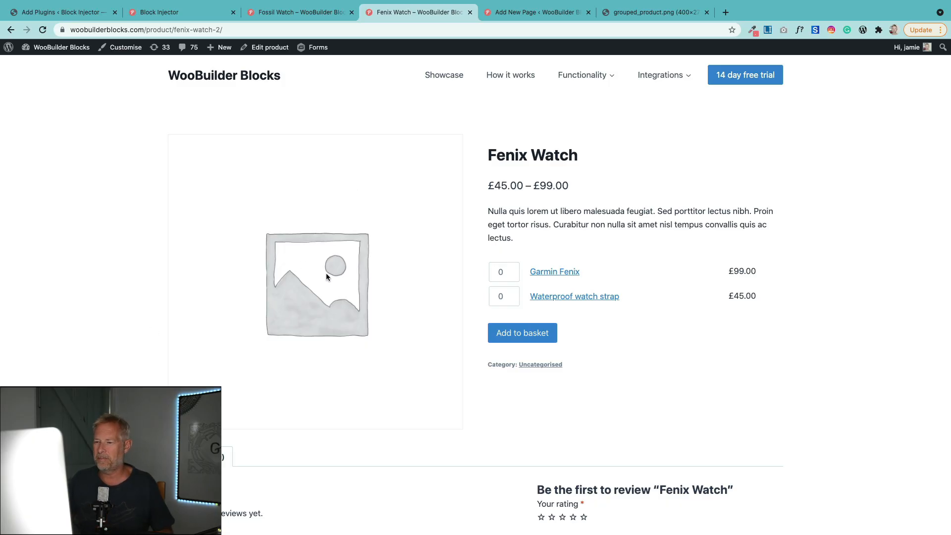
{"action": "left_click", "coordinate": [302, 12]}
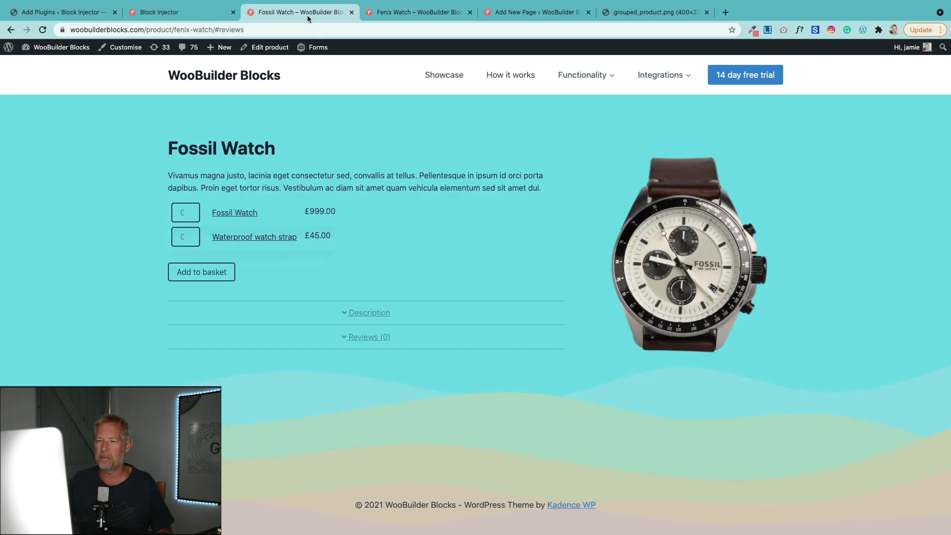
{"action": "left_click", "coordinate": [416, 12]}
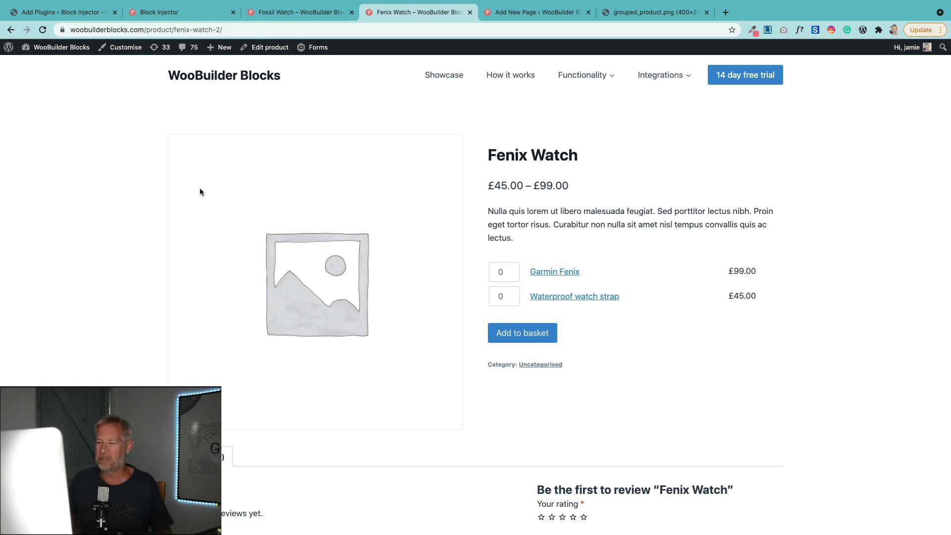
{"action": "left_click", "coordinate": [269, 47]}
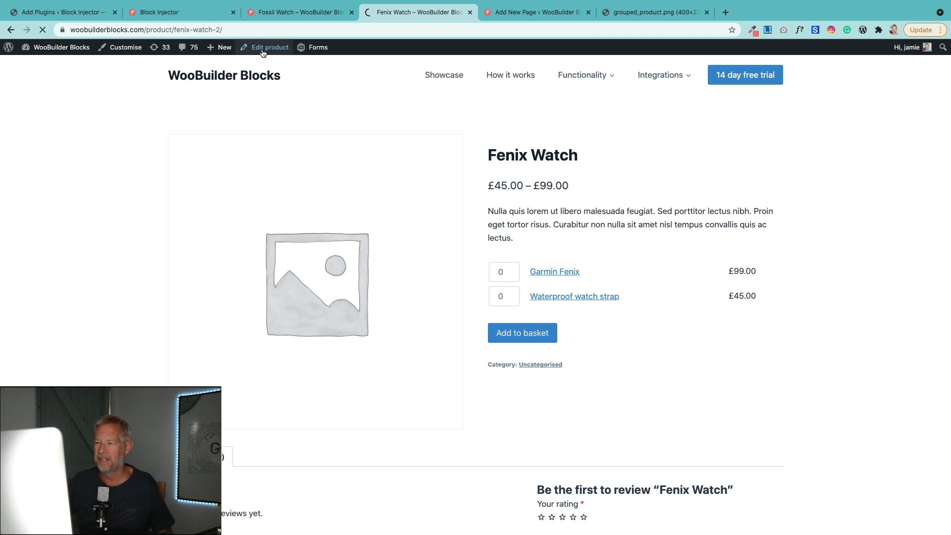
Enable WooBuilder Blocks on Fenix Watch using the Start from scratch option.
{"action": "left_click", "coordinate": [269, 47]}
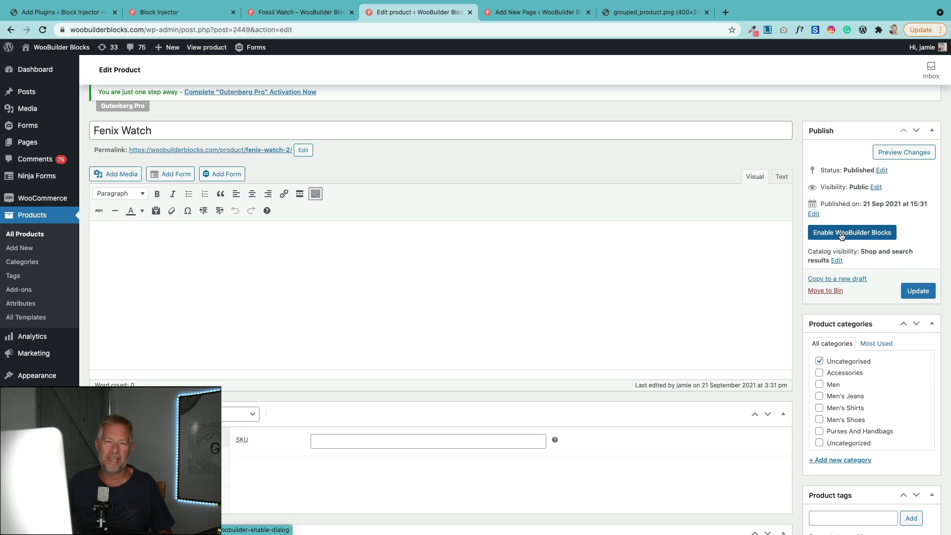
{"action": "left_click", "coordinate": [852, 232]}
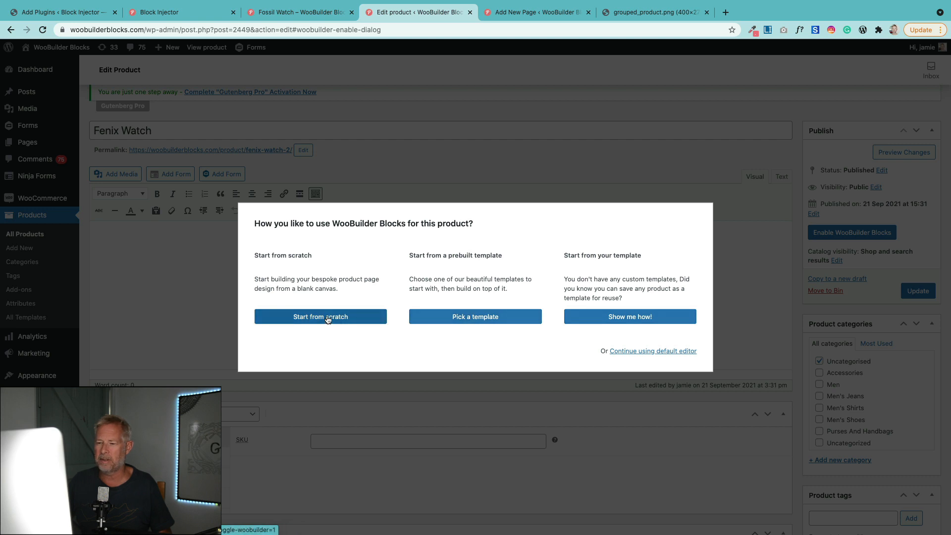
{"action": "left_click", "coordinate": [321, 316]}
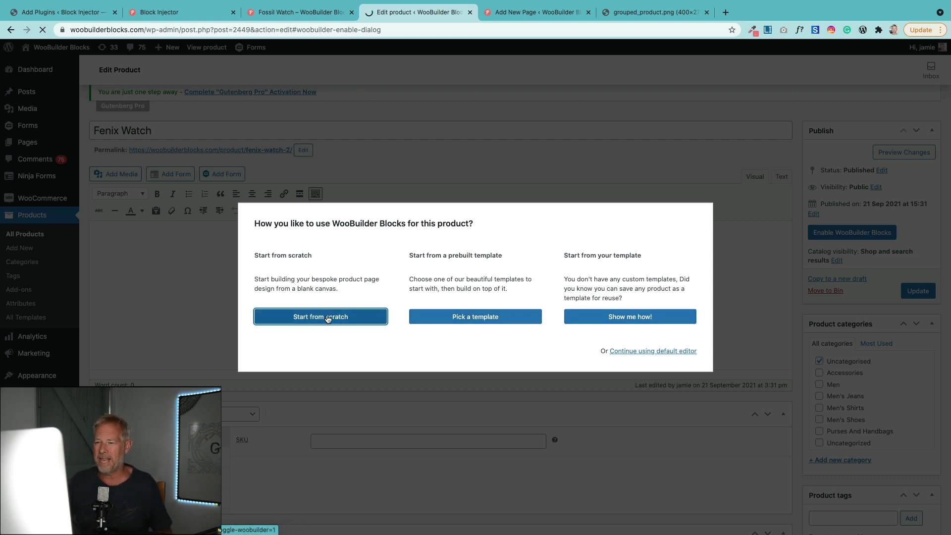
{"action": "left_click", "coordinate": [320, 316]}
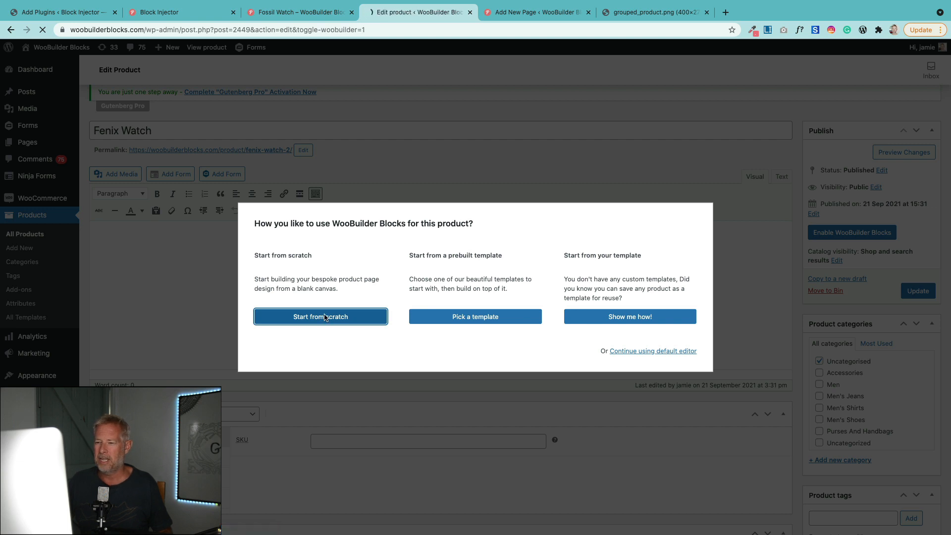
{"action": "left_click", "coordinate": [321, 317]}
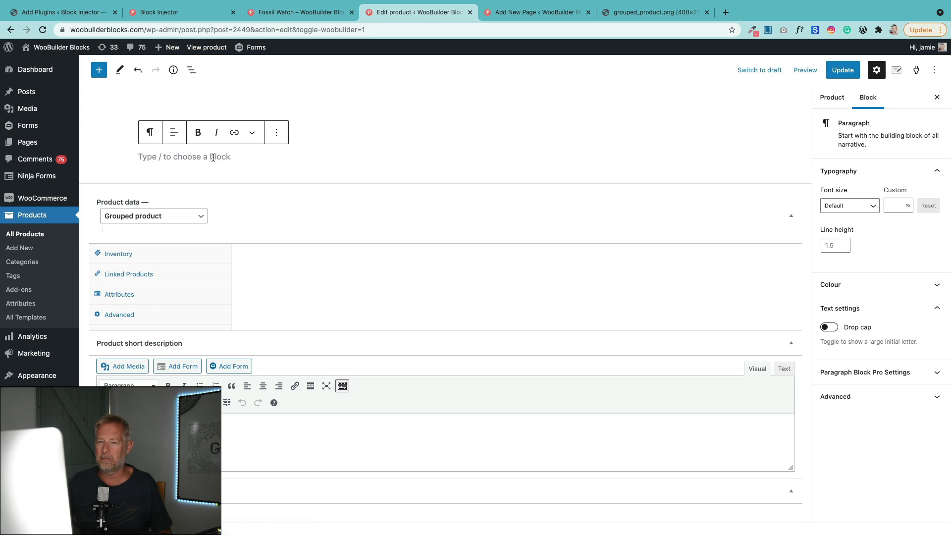
Set layered-waves-haikei-2 from the Media Library as the product page background.
{"action": "left_click", "coordinate": [297, 12]}
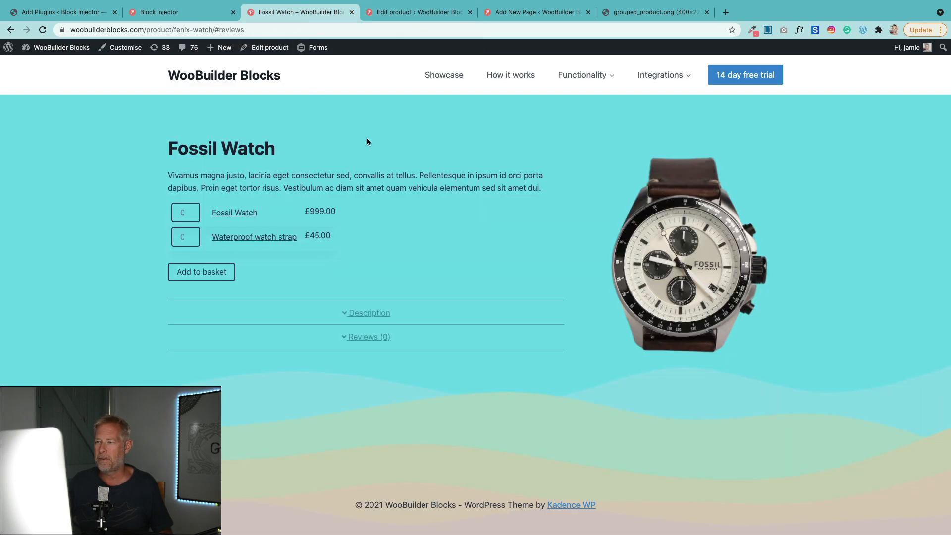
{"action": "left_click", "coordinate": [417, 12]}
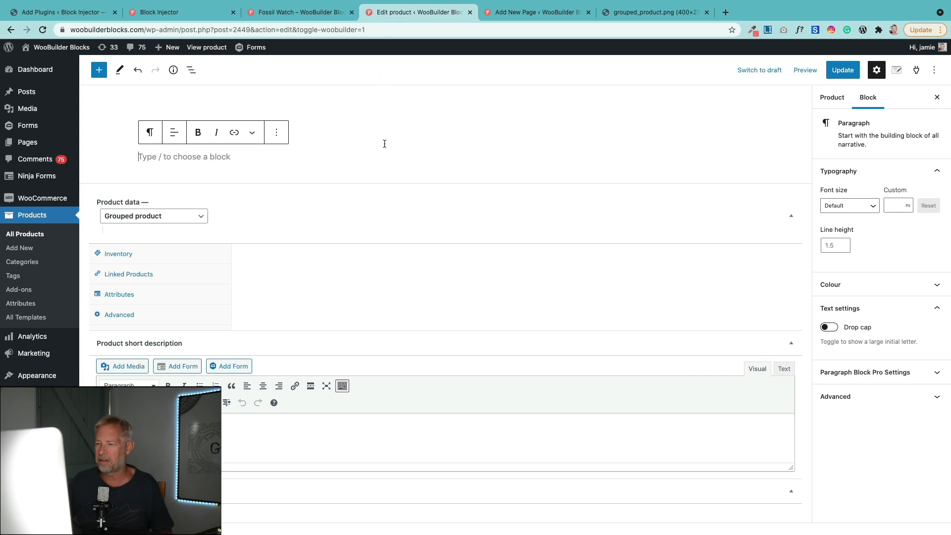
{"action": "left_click", "coordinate": [832, 97]}
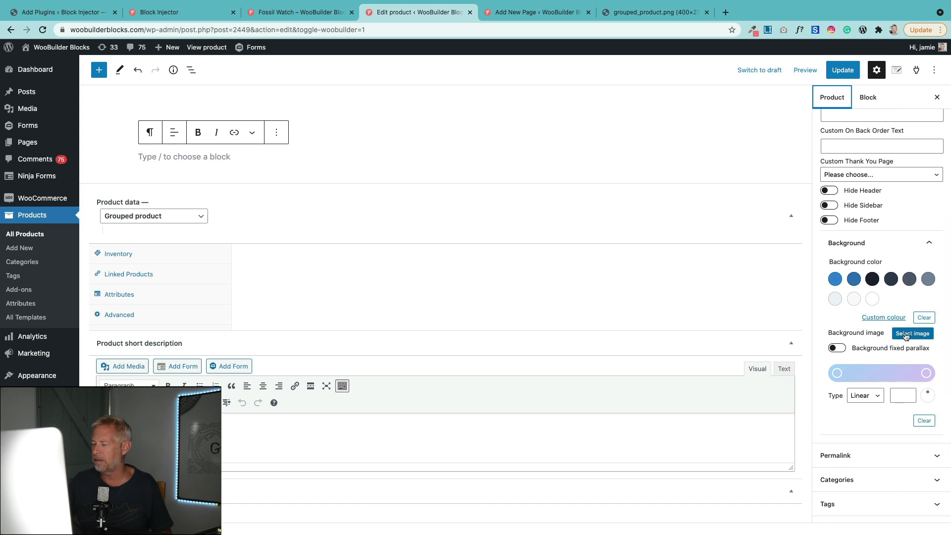
{"action": "left_click", "coordinate": [912, 333]}
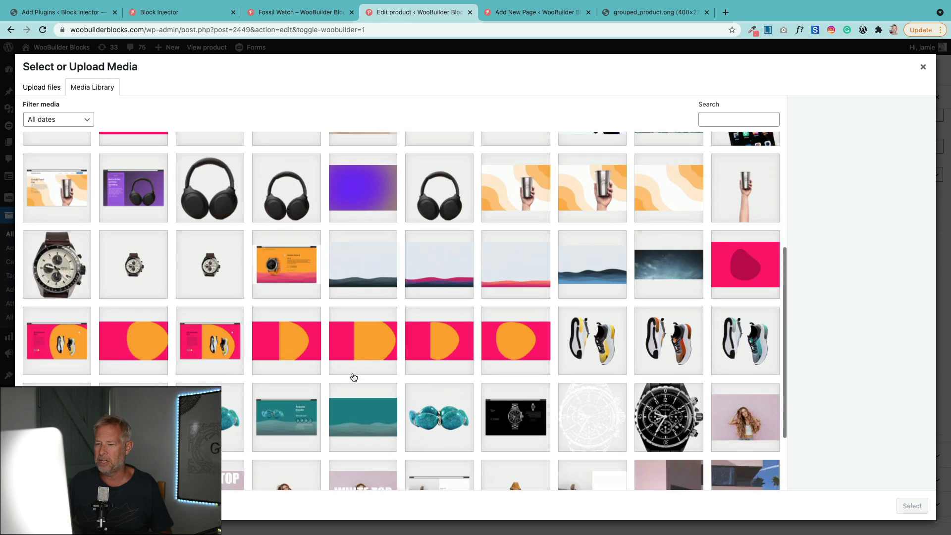
{"action": "left_click", "coordinate": [133, 322]}
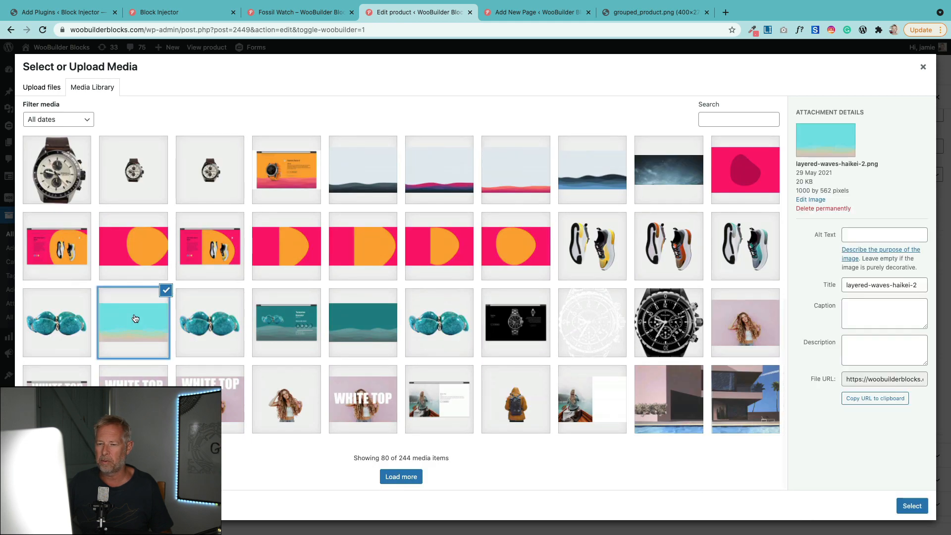
{"action": "left_click", "coordinate": [911, 505]}
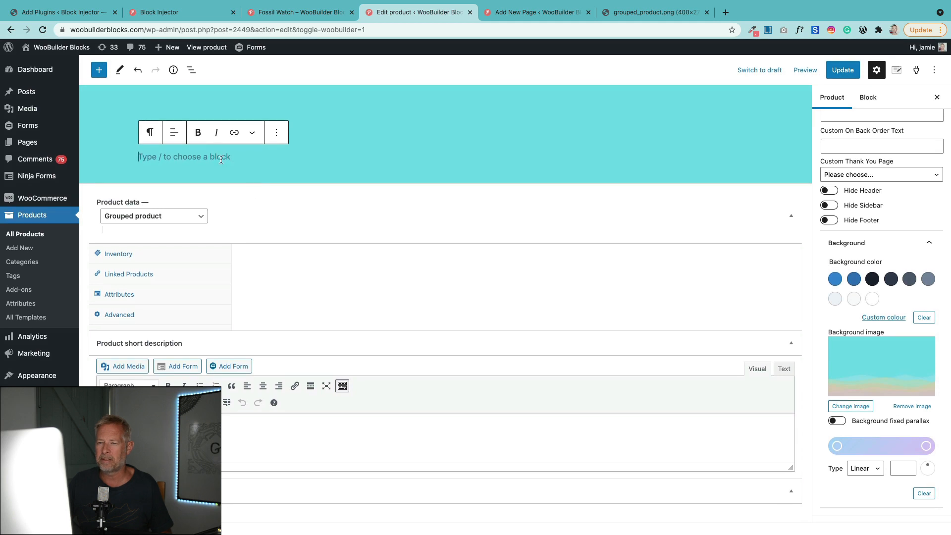
Insert a 70/30 Columns block and search 'woobuilder' blocks for the wide column.
{"action": "type", "text": "/col"}
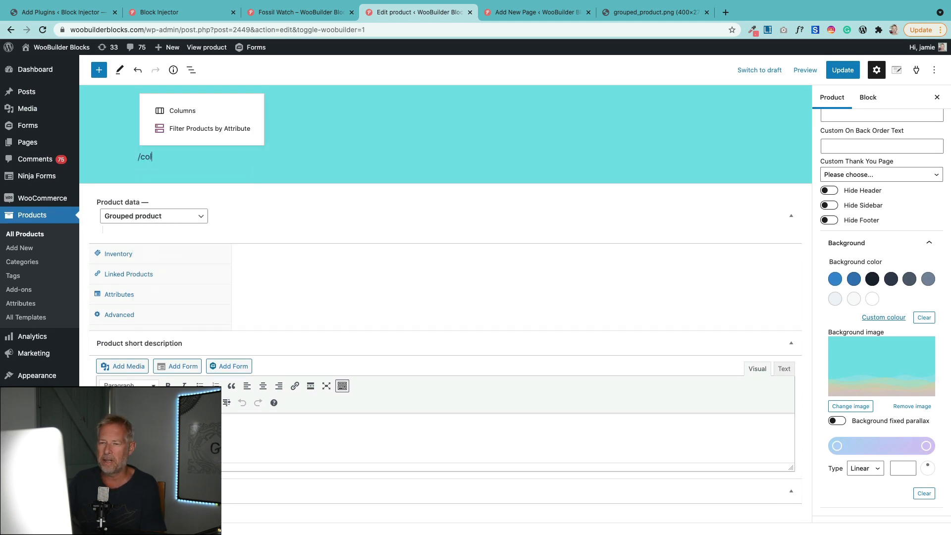
{"action": "left_click", "coordinate": [182, 111]}
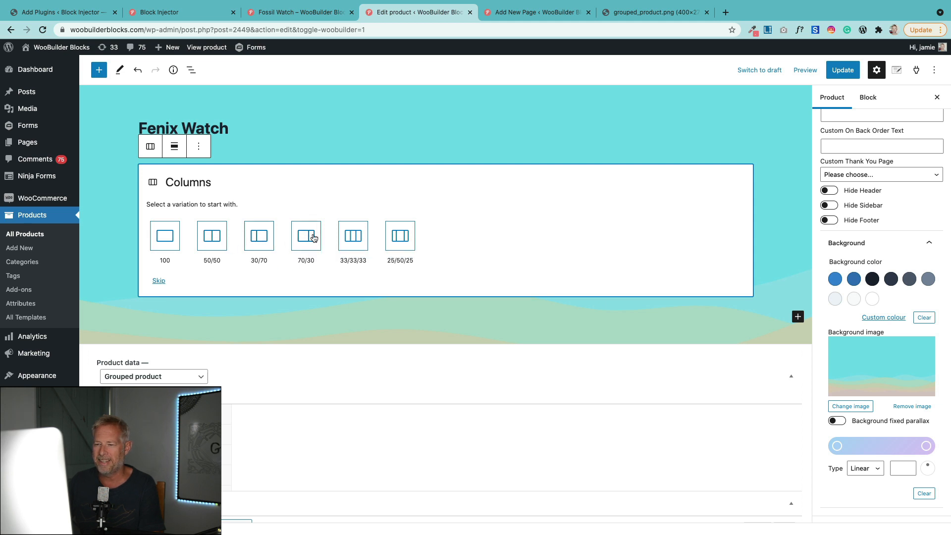
{"action": "left_click", "coordinate": [305, 235]}
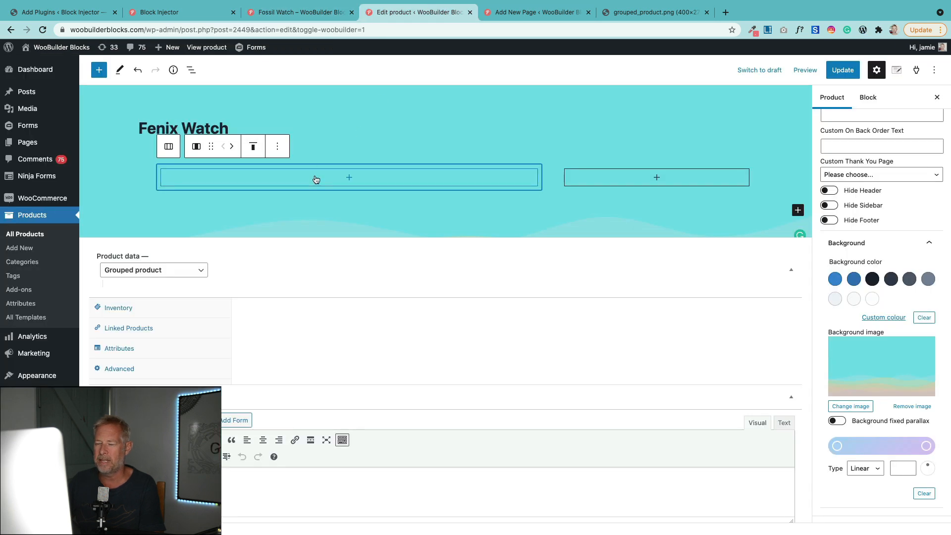
{"action": "left_click", "coordinate": [349, 177]}
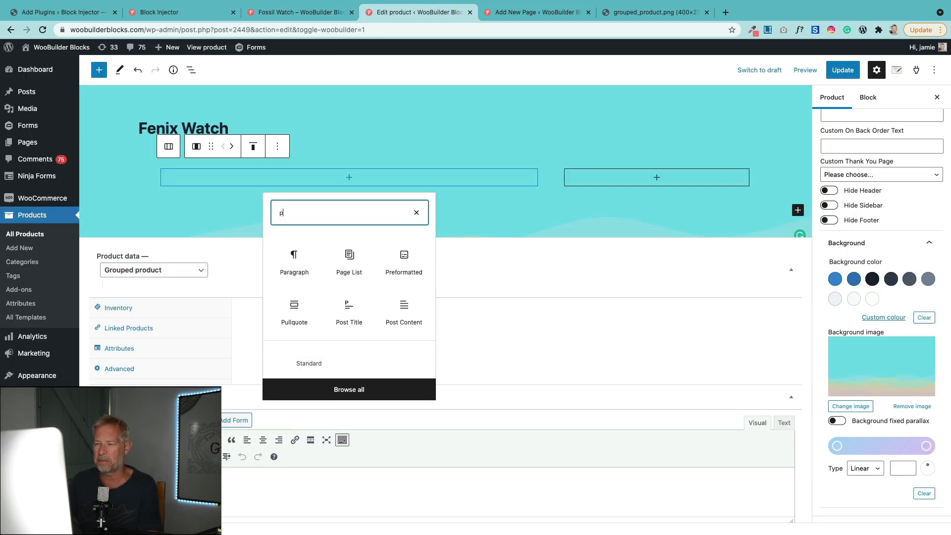
{"action": "type", "text": "woobuil"}
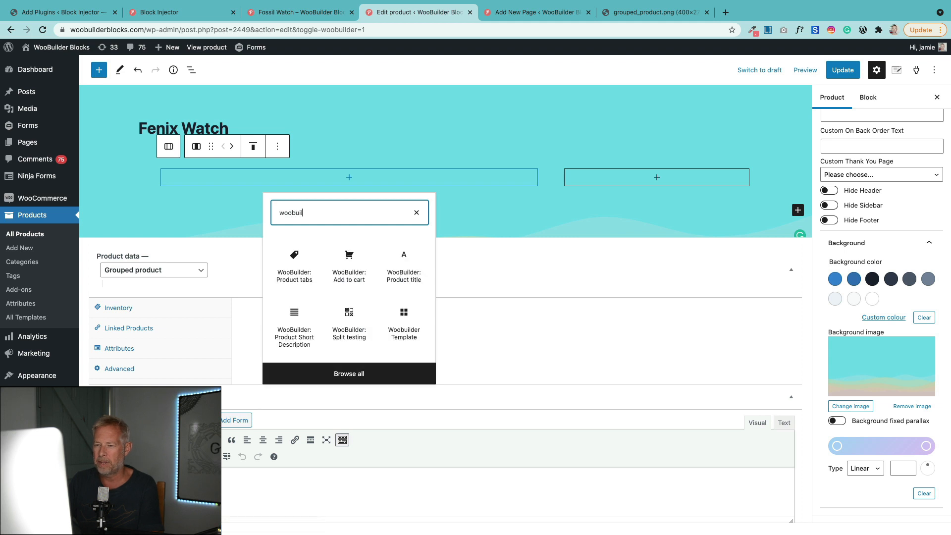
{"action": "mouse_move", "coordinate": [348, 327]}
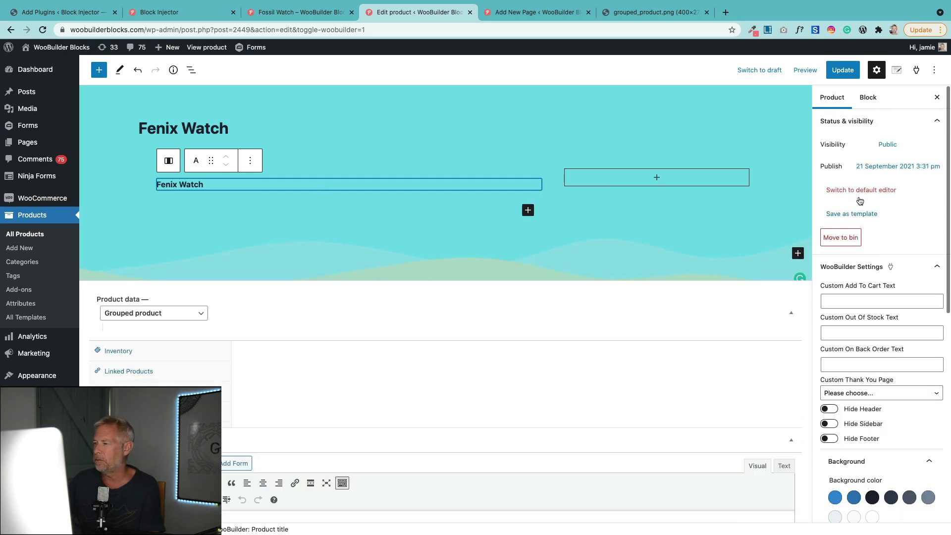
Give the product title block font size 47 and the Arial font.
{"action": "left_click", "coordinate": [867, 97]}
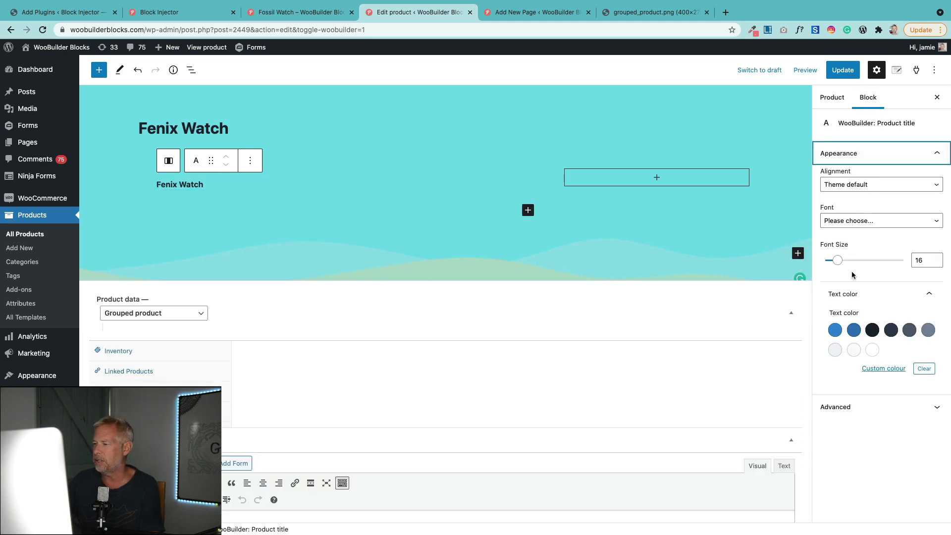
{"action": "left_click_drag", "start_coordinate": [837, 260], "coordinate": [859, 259]}
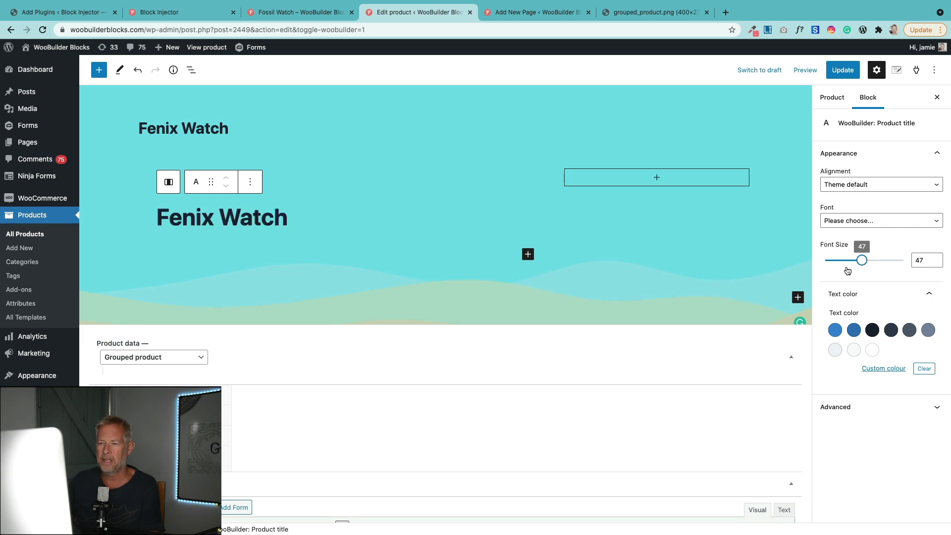
{"action": "left_click", "coordinate": [881, 220]}
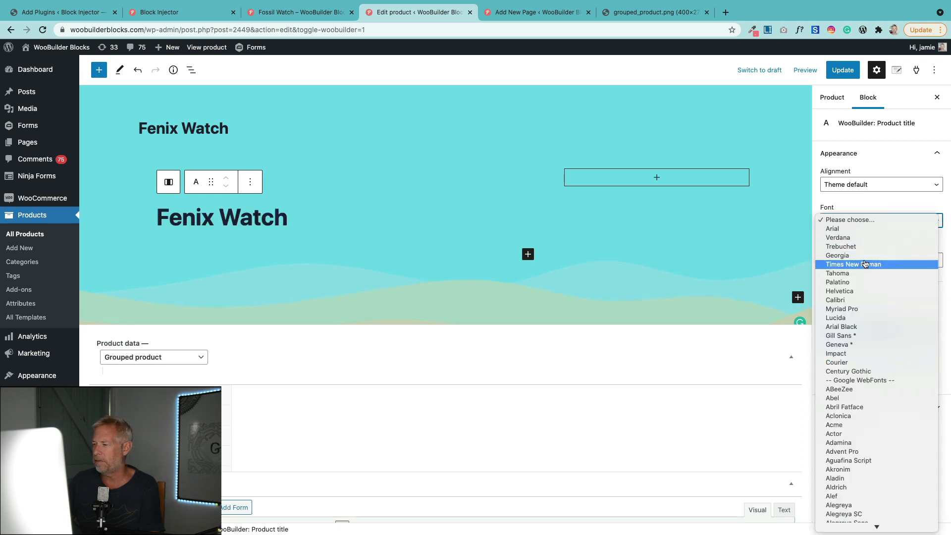
{"action": "left_click", "coordinate": [837, 255]}
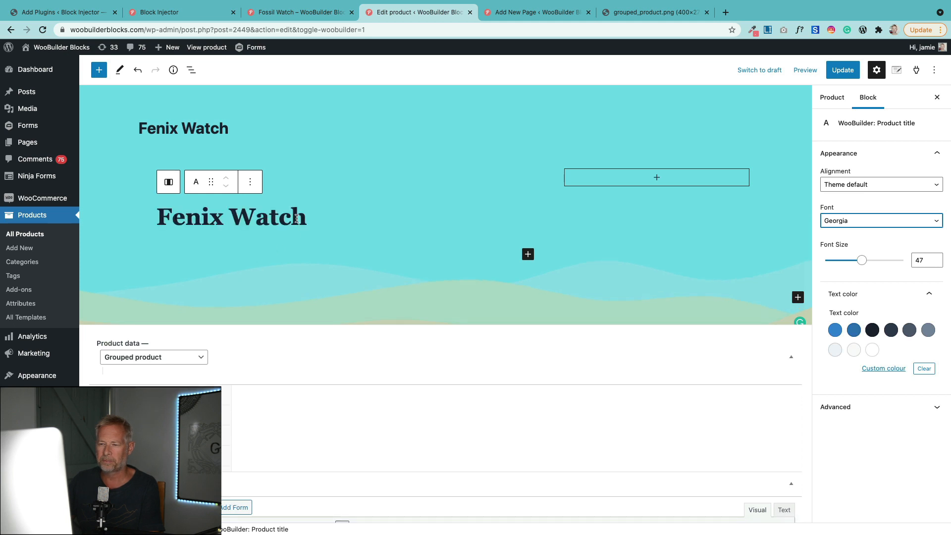
{"action": "left_click", "coordinate": [231, 217]}
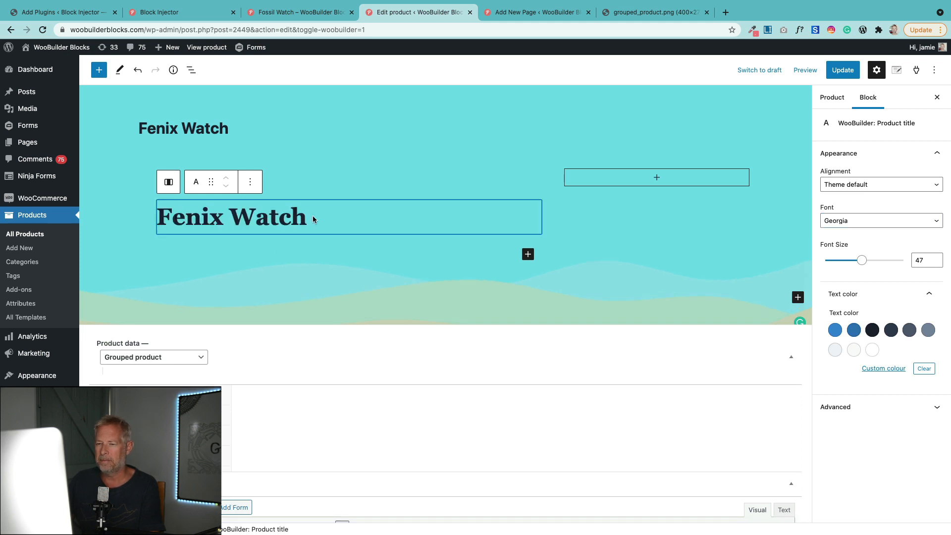
{"action": "left_click", "coordinate": [881, 221]}
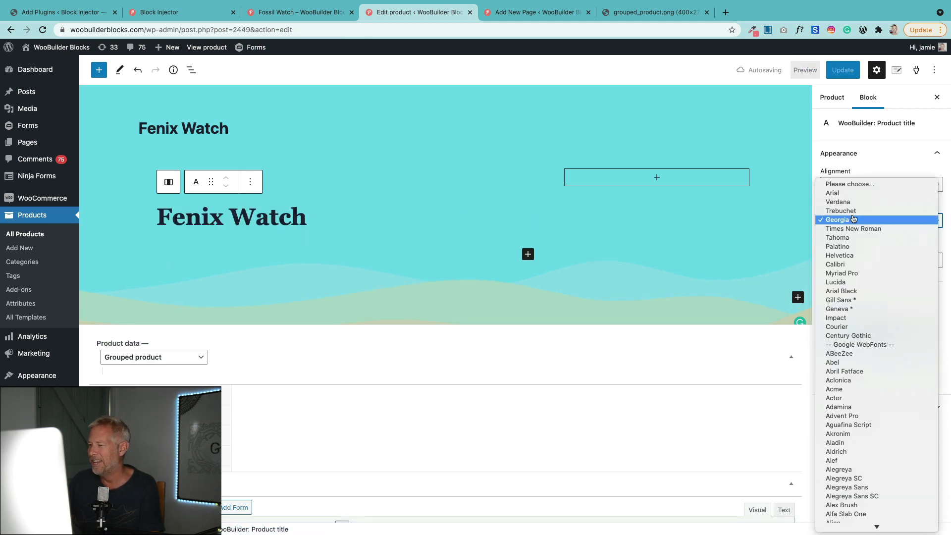
{"action": "left_click", "coordinate": [832, 192]}
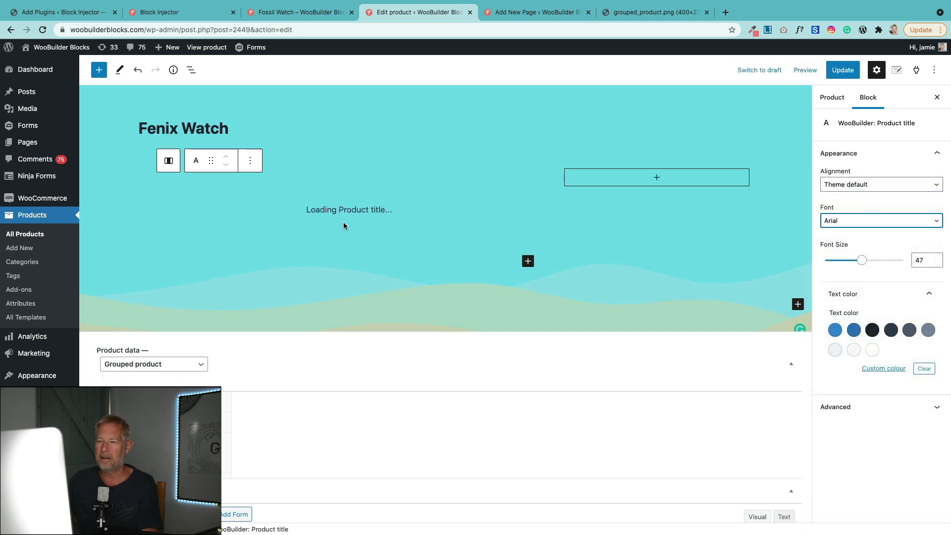
Check the Fossil Watch example, then insert the WooBuilder Product Short Description block.
{"action": "left_click", "coordinate": [300, 13]}
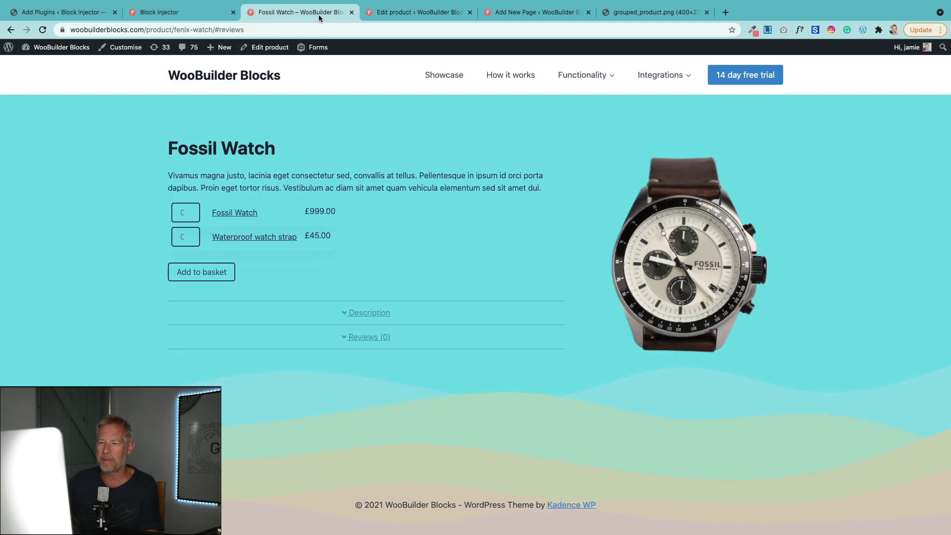
{"action": "left_click", "coordinate": [417, 12]}
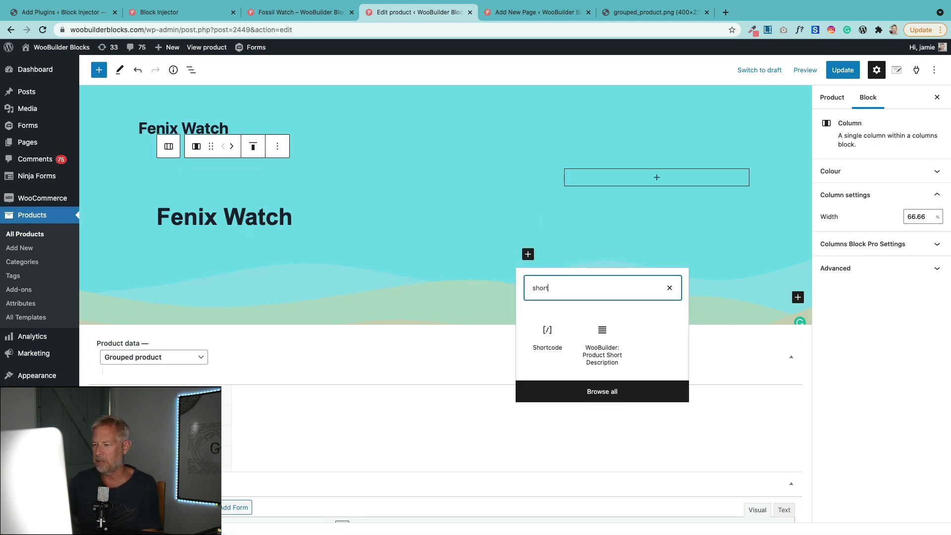
{"action": "left_click", "coordinate": [602, 345]}
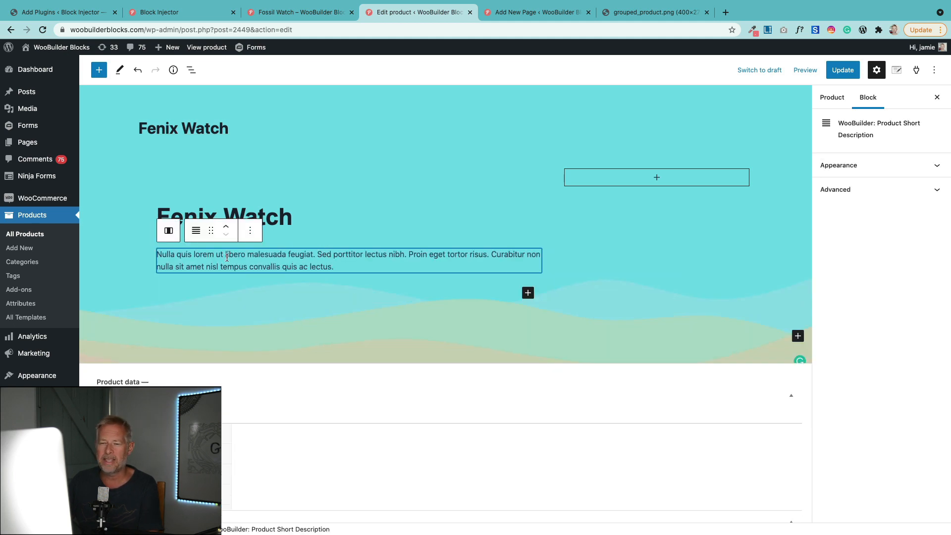
{"action": "mouse_move", "coordinate": [250, 230]}
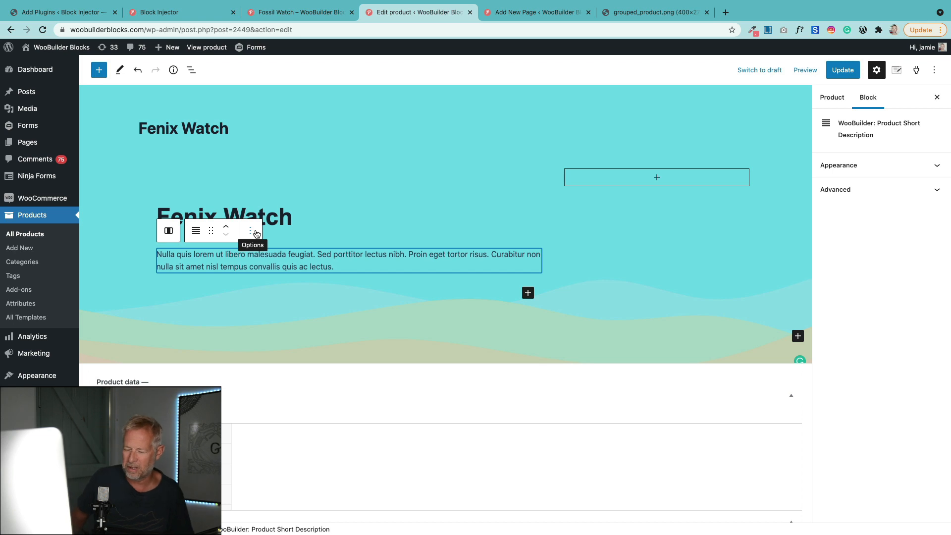
{"action": "mouse_move", "coordinate": [512, 290]}
{"action": "type", "text": "add"}
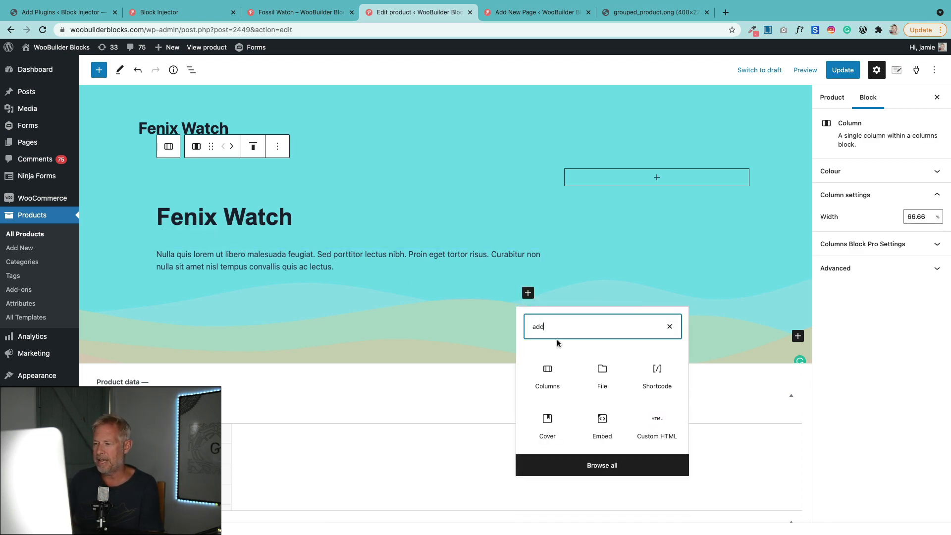
Insert a WooBuilder: Add to cart block below the description, with outlined button and inputs.
{"action": "type", "text": "w"}
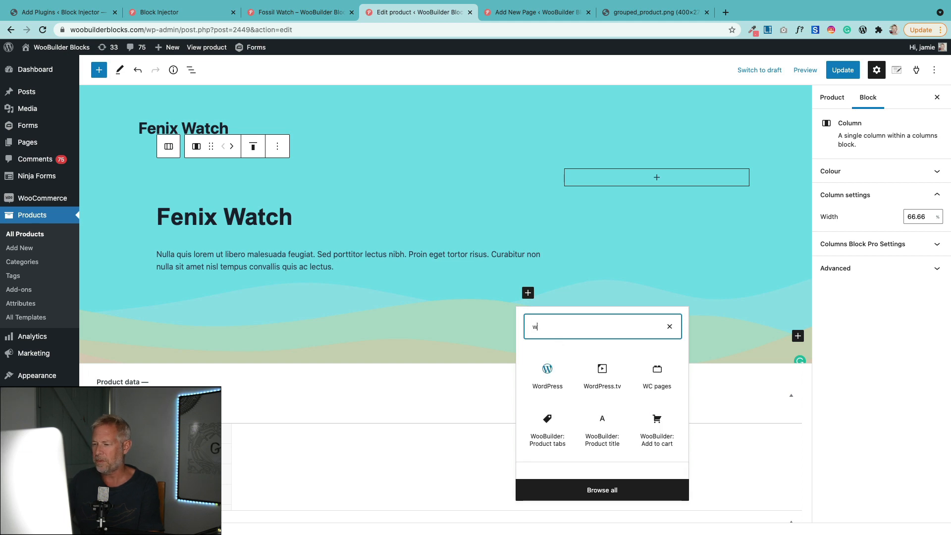
{"action": "type", "text": "oobuilder"}
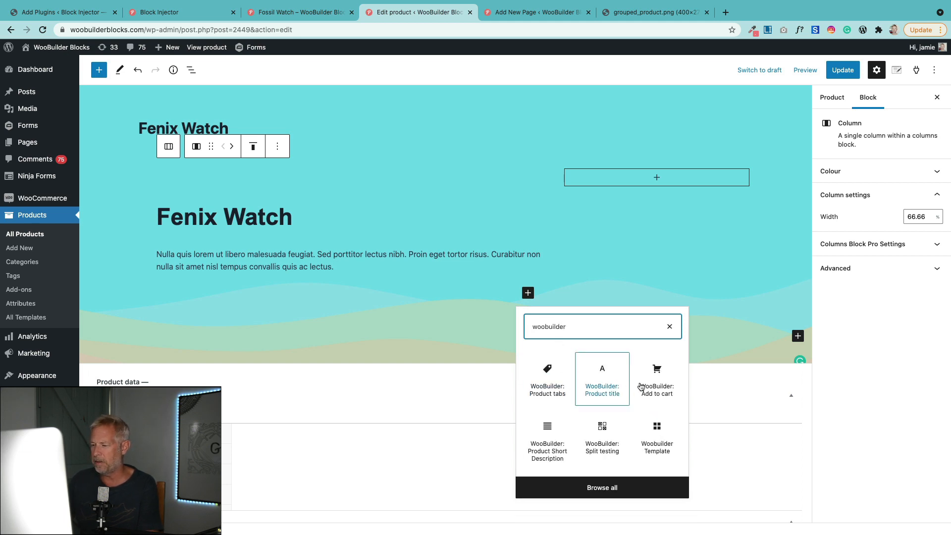
{"action": "left_click", "coordinate": [657, 374]}
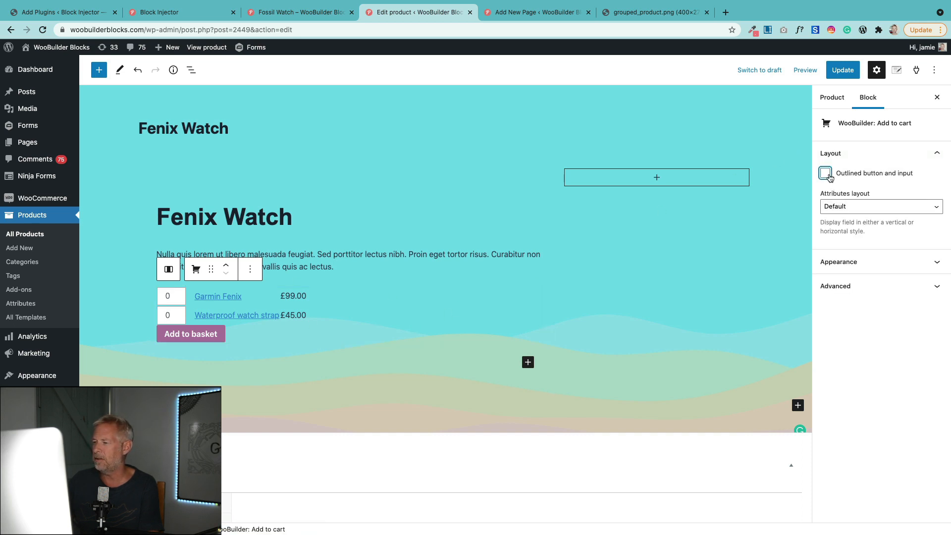
{"action": "left_click", "coordinate": [825, 172]}
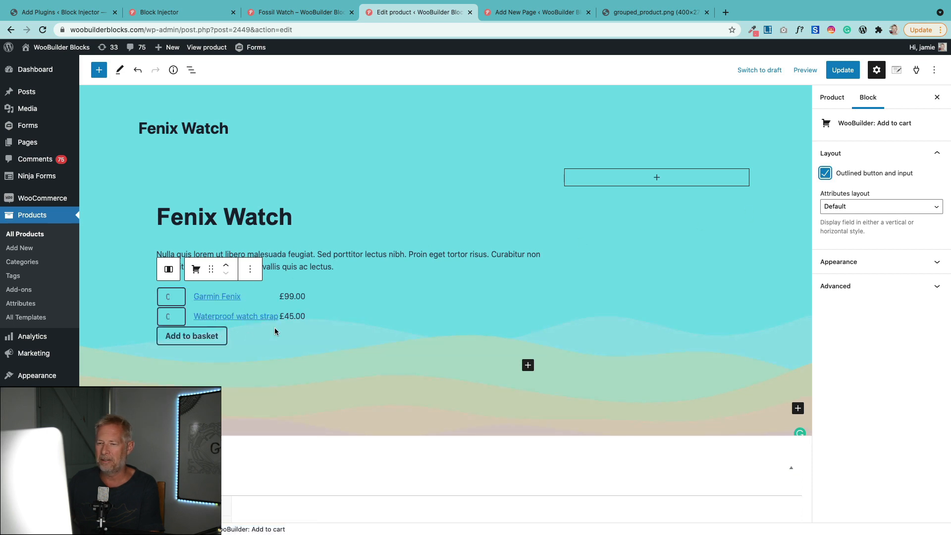
{"action": "mouse_move", "coordinate": [306, 129]}
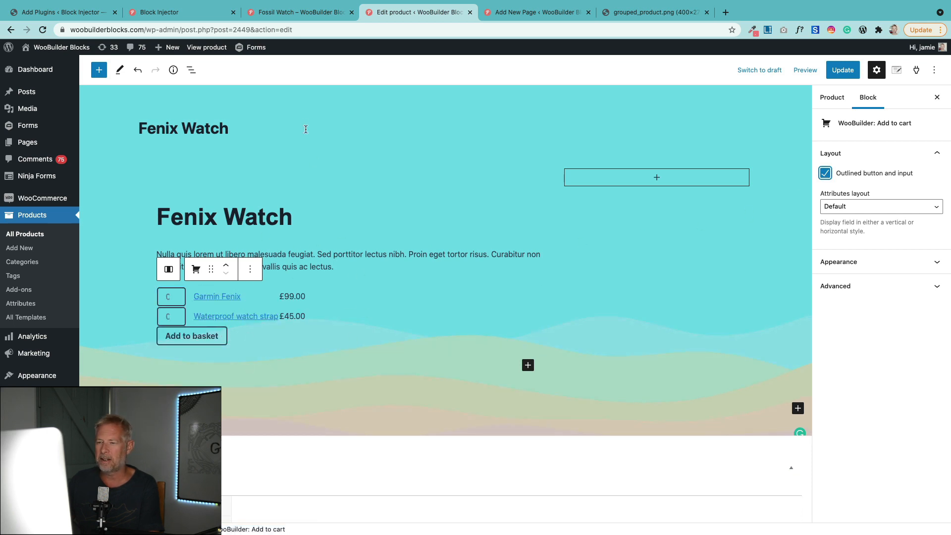
{"action": "left_click", "coordinate": [297, 12]}
{"action": "type", "text": "t"}
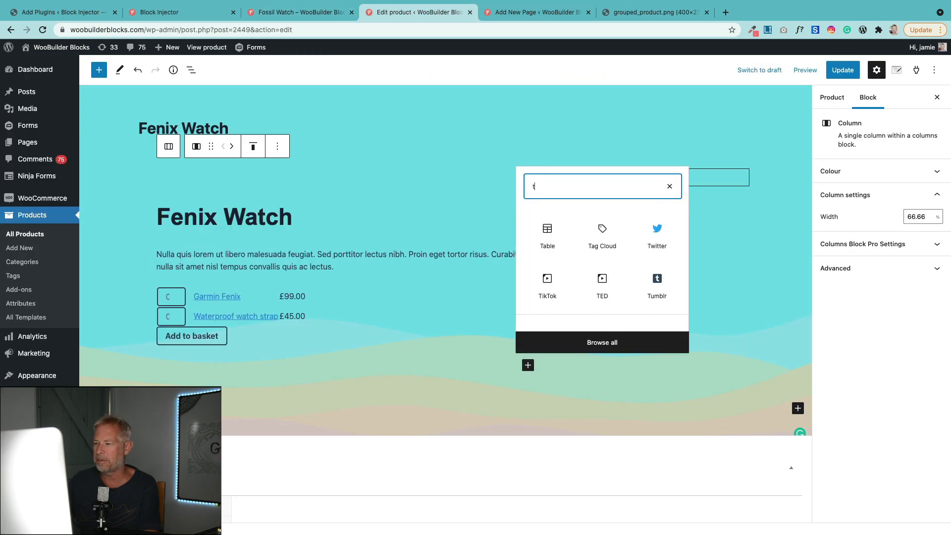
Insert WooBuilder: Product tabs under the basket button and paste its Product Description text.
{"action": "type", "text": "ab"}
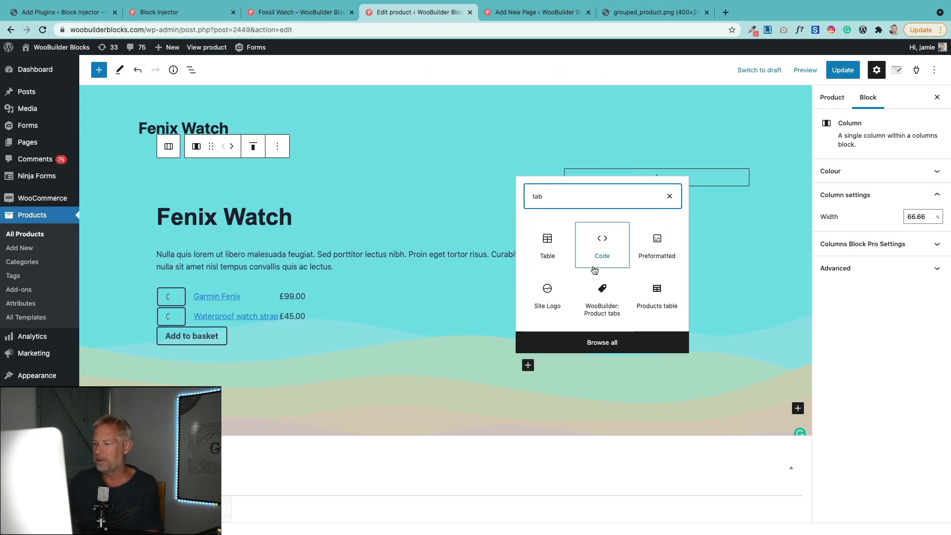
{"action": "left_click", "coordinate": [601, 295]}
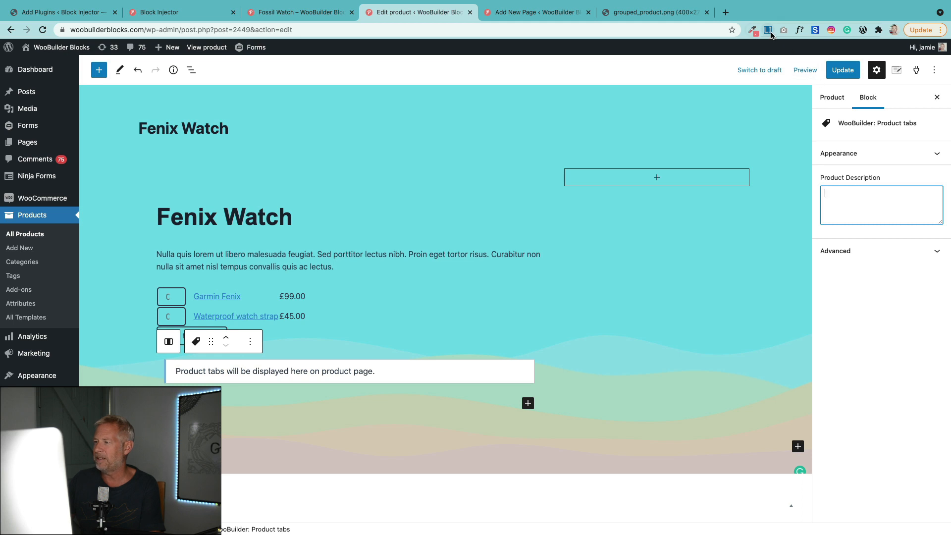
{"action": "left_click", "coordinate": [765, 30]}
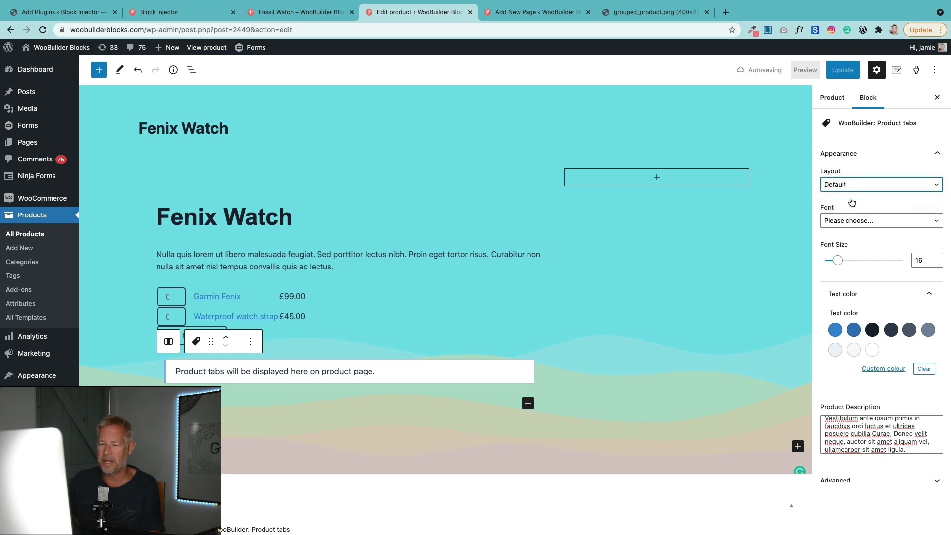
{"action": "left_click", "coordinate": [881, 184]}
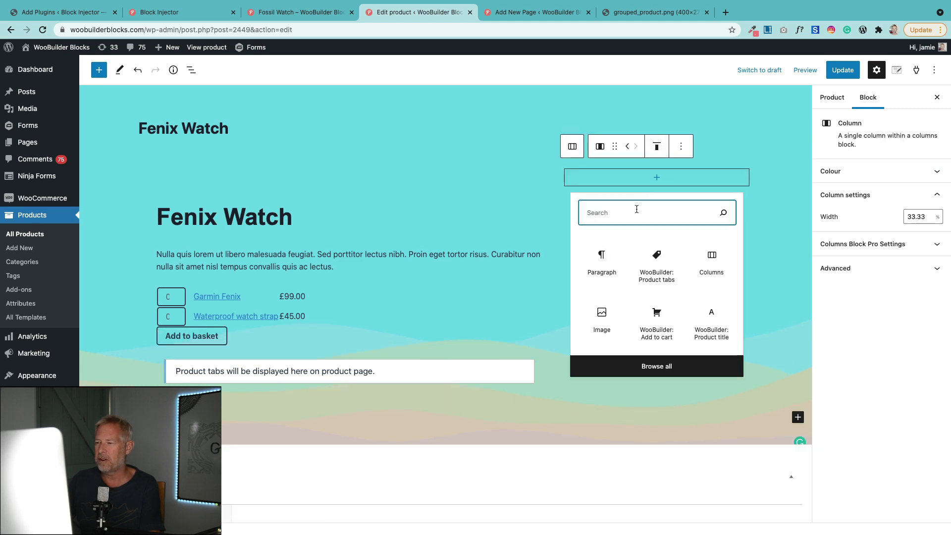
Add an Image block in the right column showing watch-final from the Media Library.
{"action": "type", "text": "produ"}
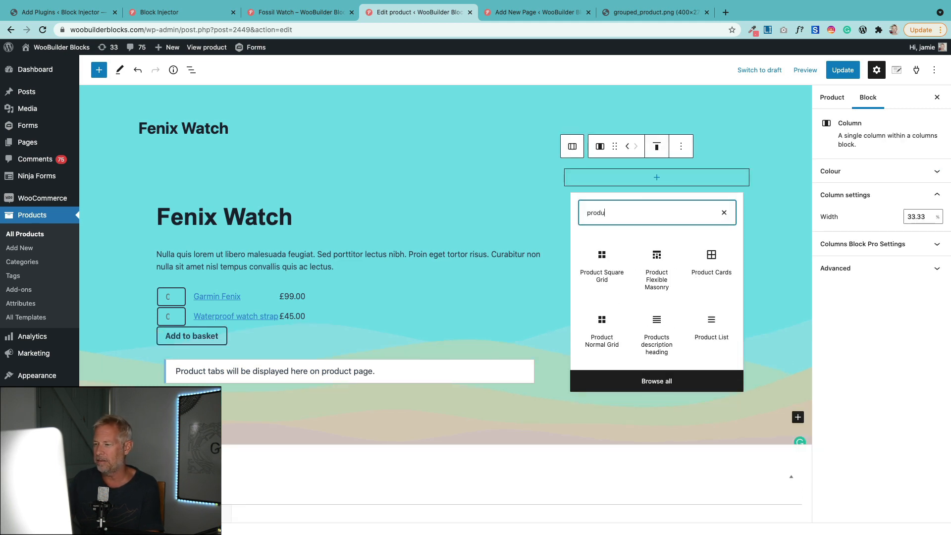
{"action": "type", "text": "image"}
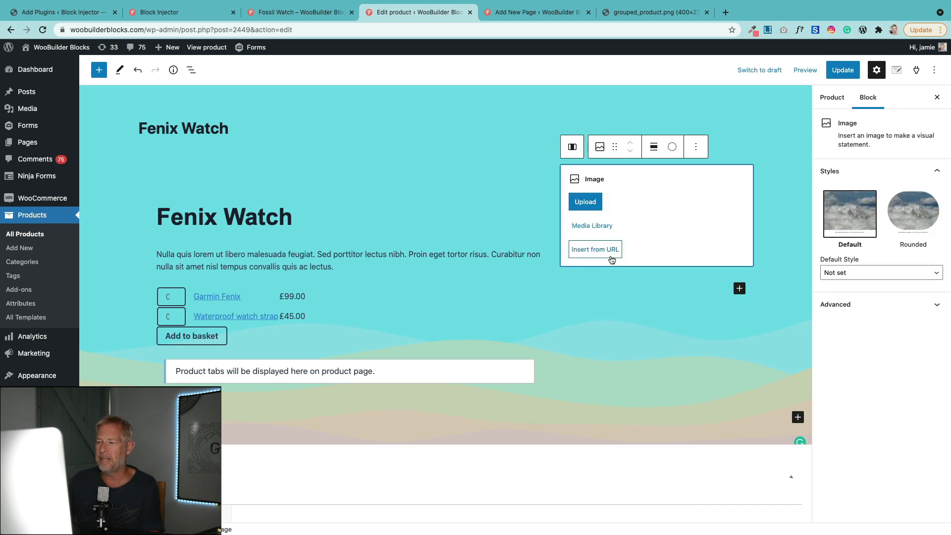
{"action": "left_click", "coordinate": [585, 201]}
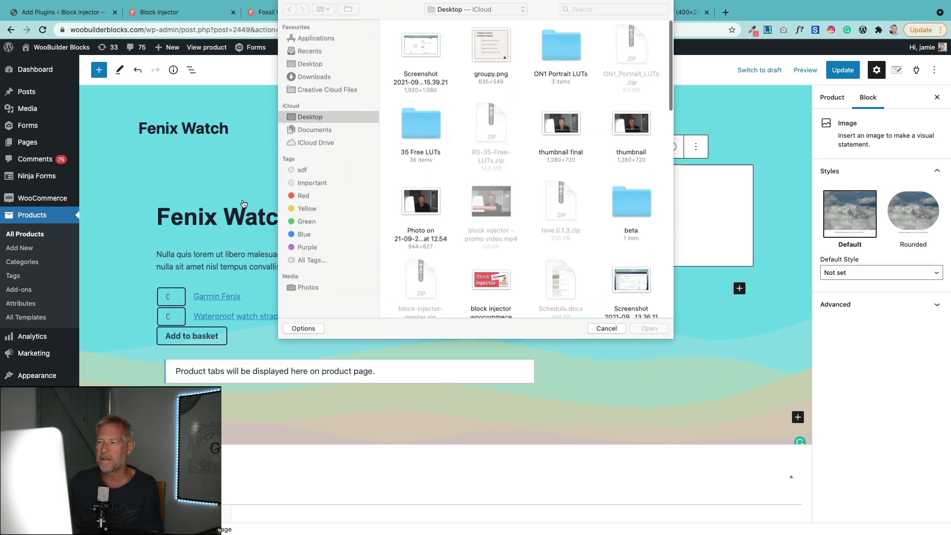
{"action": "left_click", "coordinate": [606, 328]}
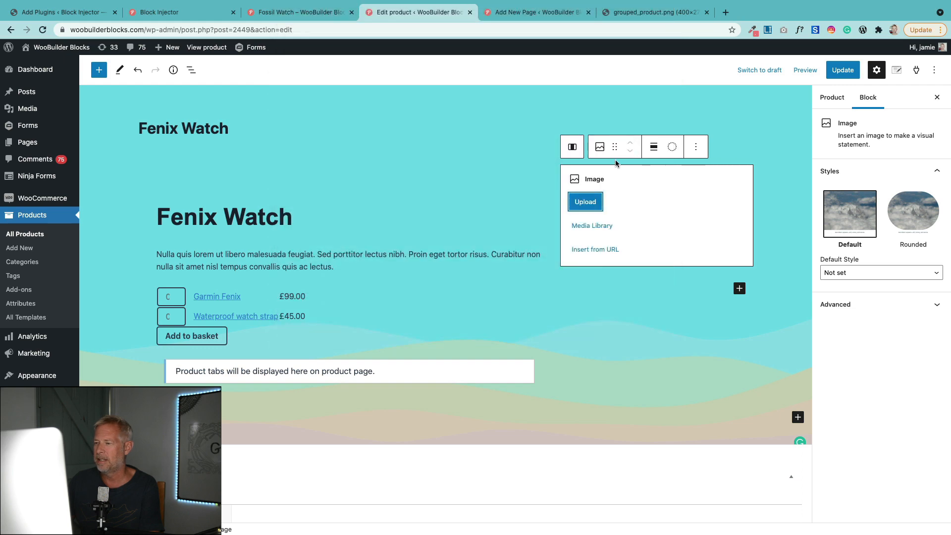
{"action": "left_click", "coordinate": [592, 225]}
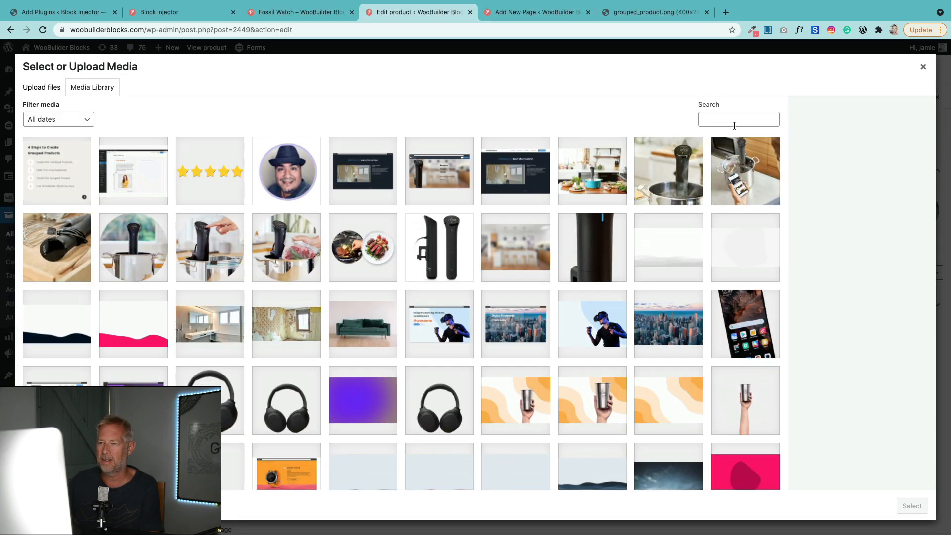
{"action": "type", "text": "watch"}
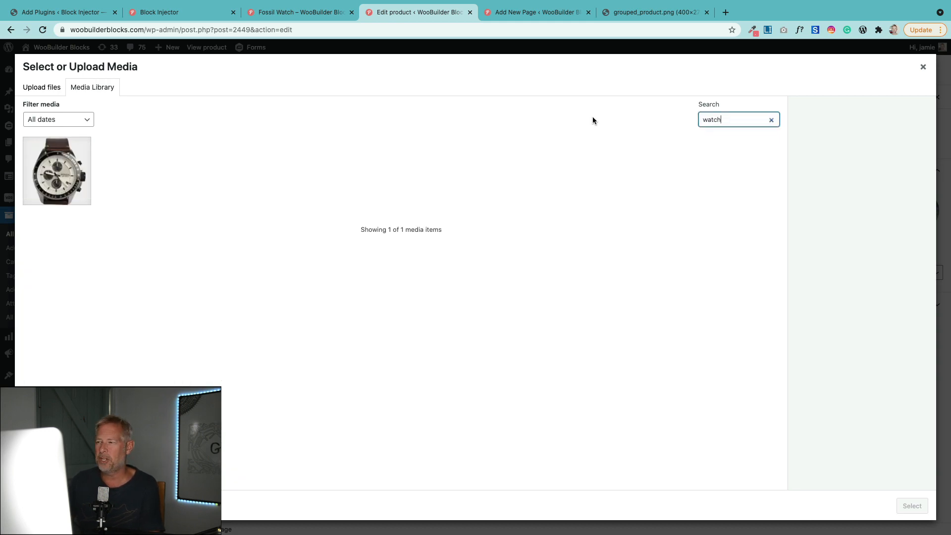
{"action": "left_click", "coordinate": [57, 171]}
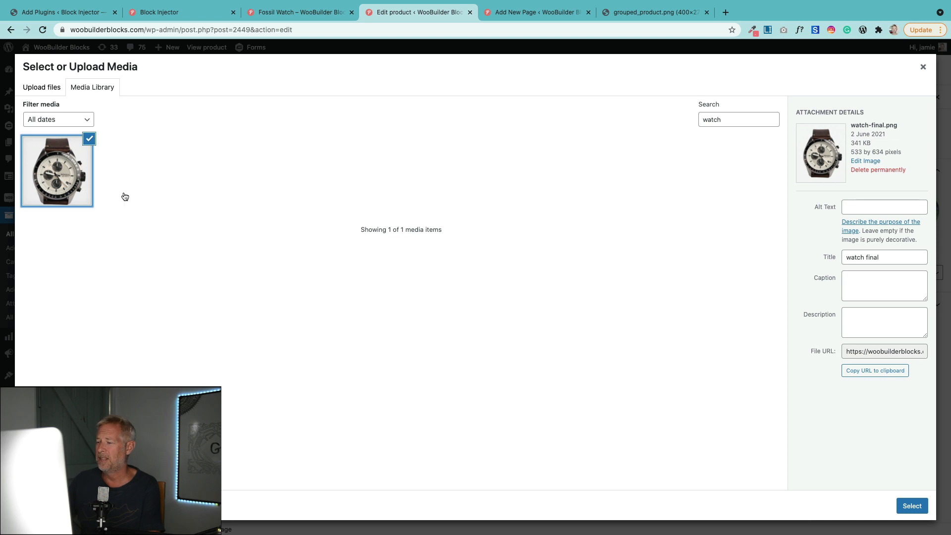
{"action": "left_click", "coordinate": [912, 506]}
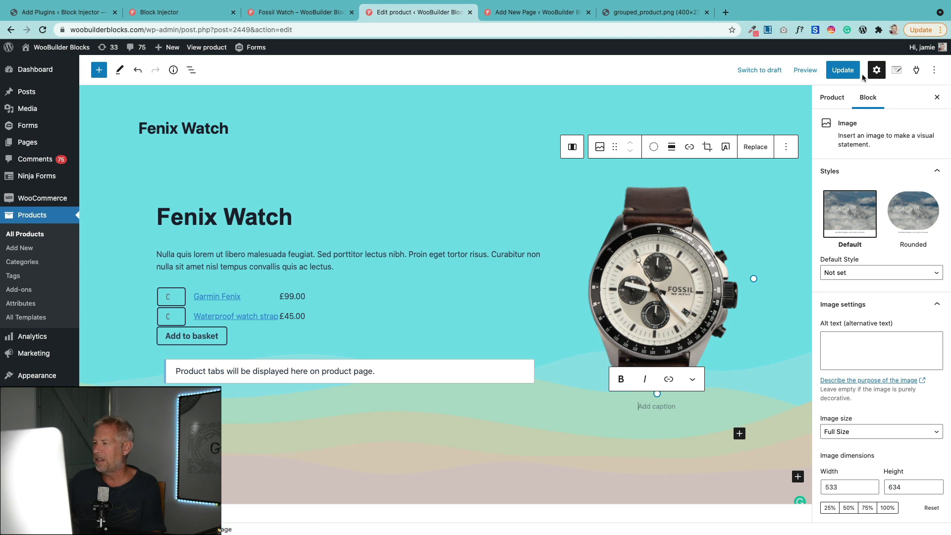
Update Fenix Watch and expand the Description tab on its live product page.
{"action": "left_click", "coordinate": [843, 70]}
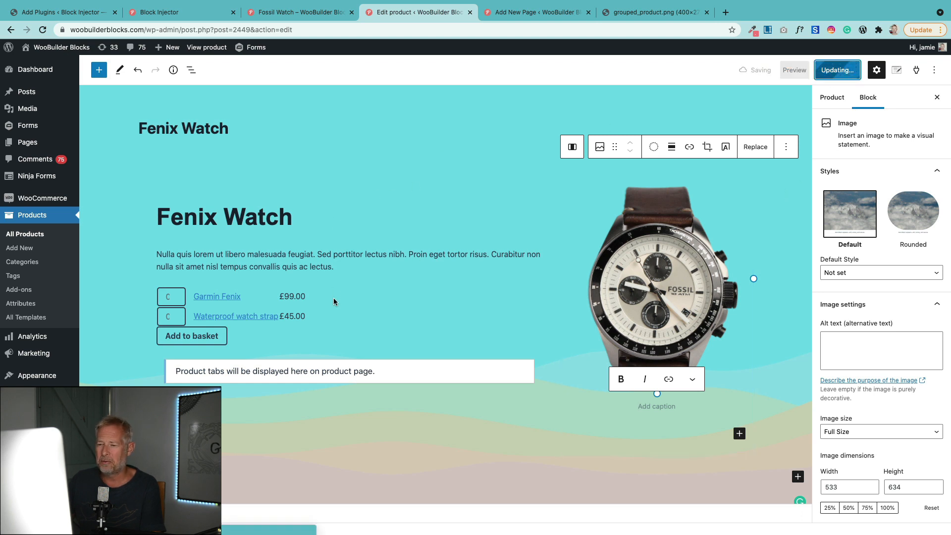
{"action": "mouse_move", "coordinate": [287, 65]}
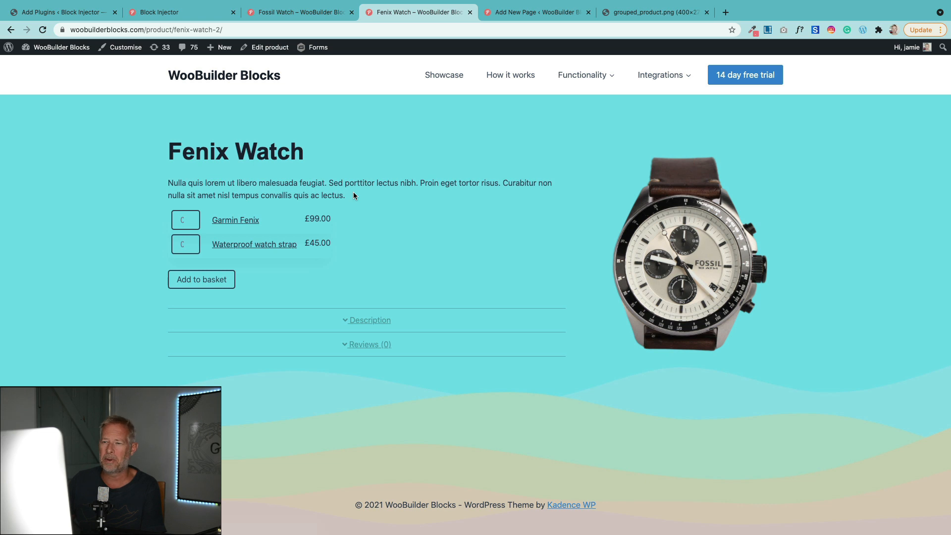
{"action": "mouse_move", "coordinate": [306, 356]}
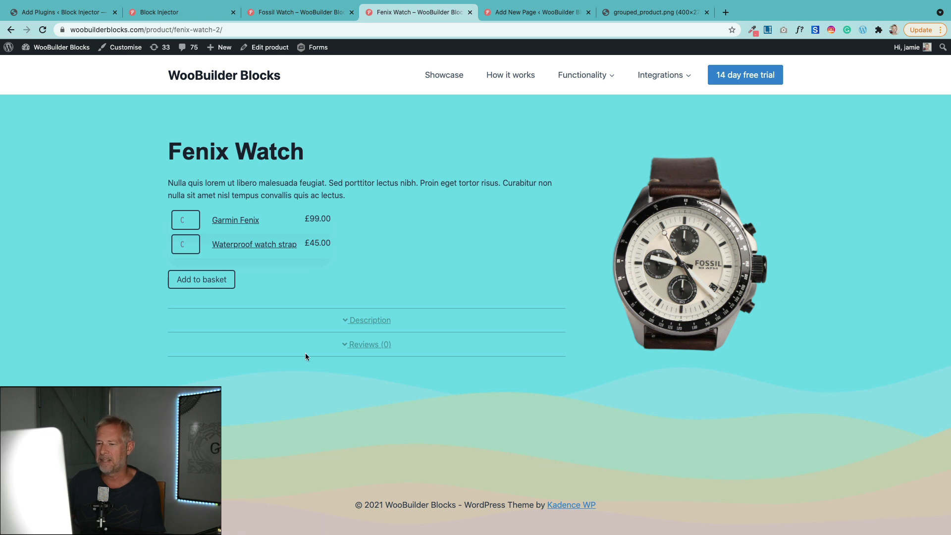
{"action": "left_click", "coordinate": [369, 320]}
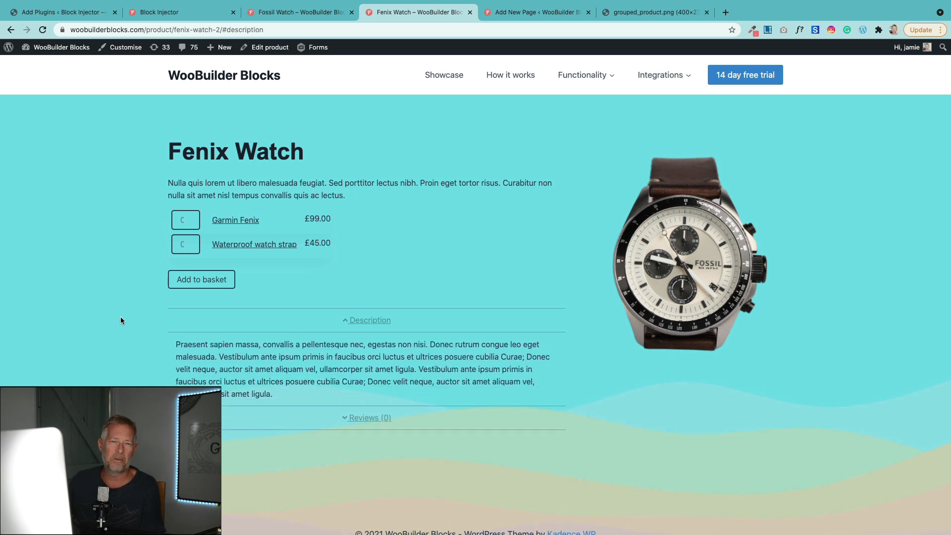